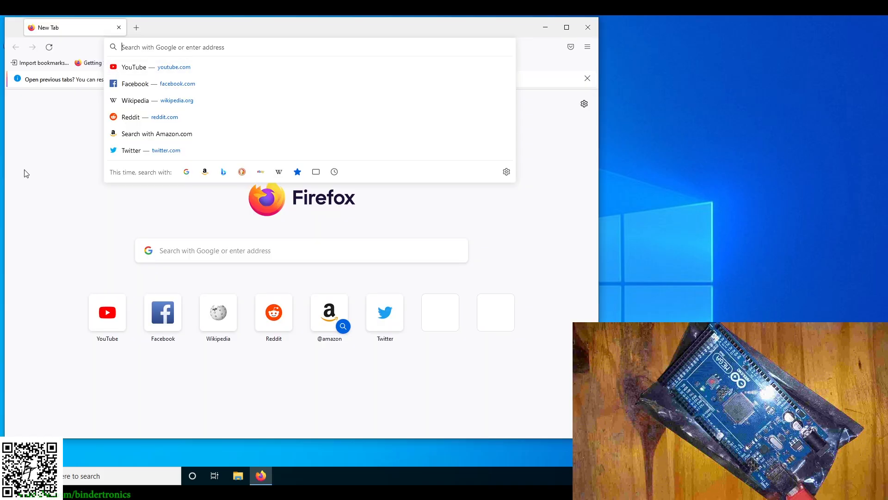
Search for Arduino and go to the arduino.cc software page listing IDE 2.3.2
{"action": "type", "text": "arduino"}
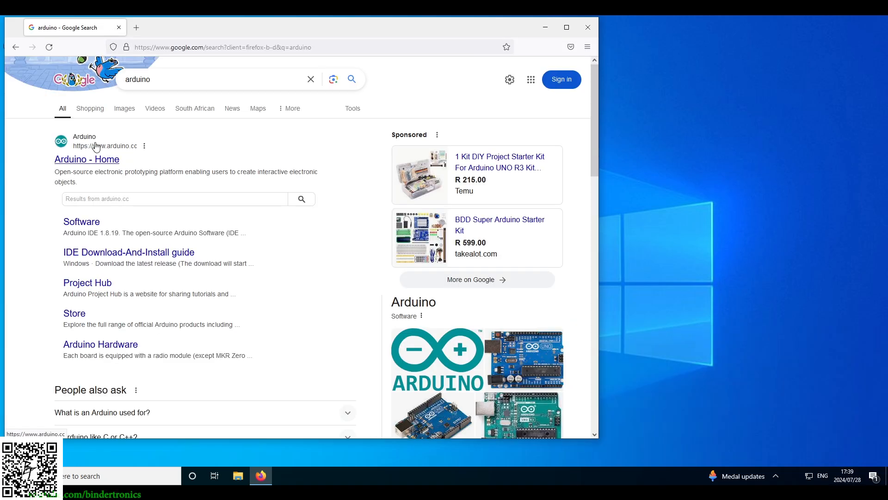
{"action": "left_click", "coordinate": [86, 159]}
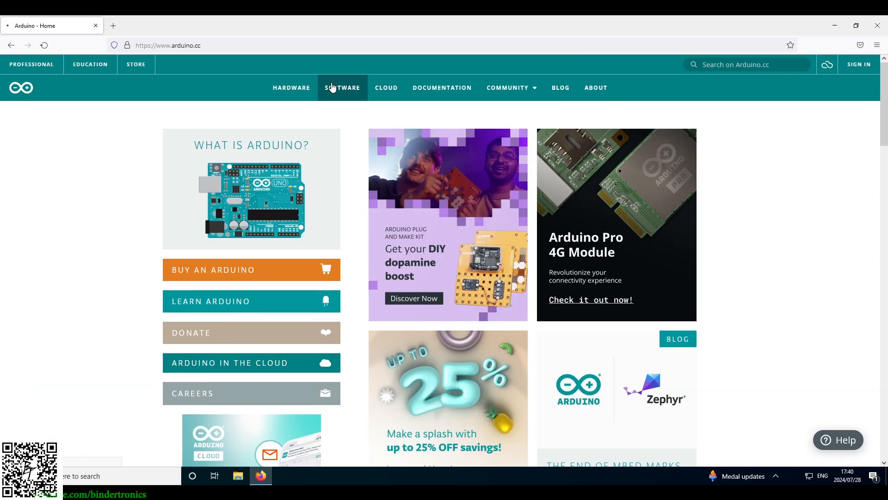
{"action": "left_click", "coordinate": [343, 88]}
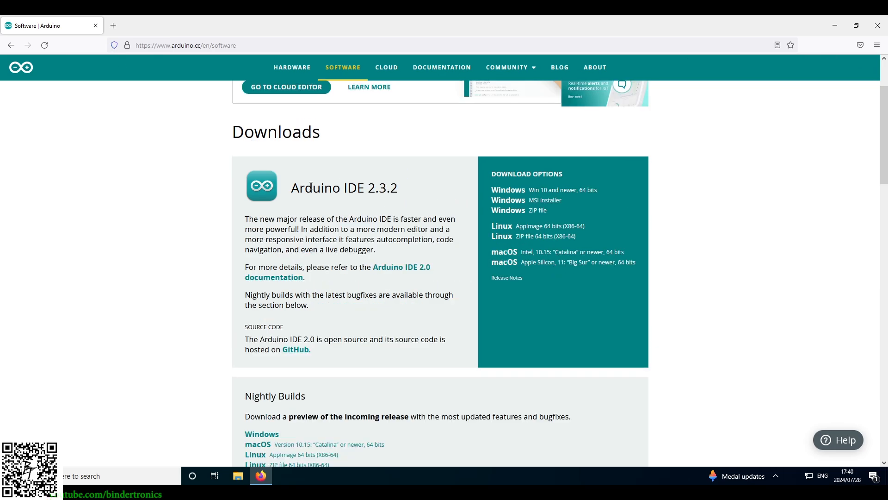
Download the Arduino IDE 2.3.2 Windows 64-bit installer without subscribing and open it
{"action": "double_click", "coordinate": [318, 187]}
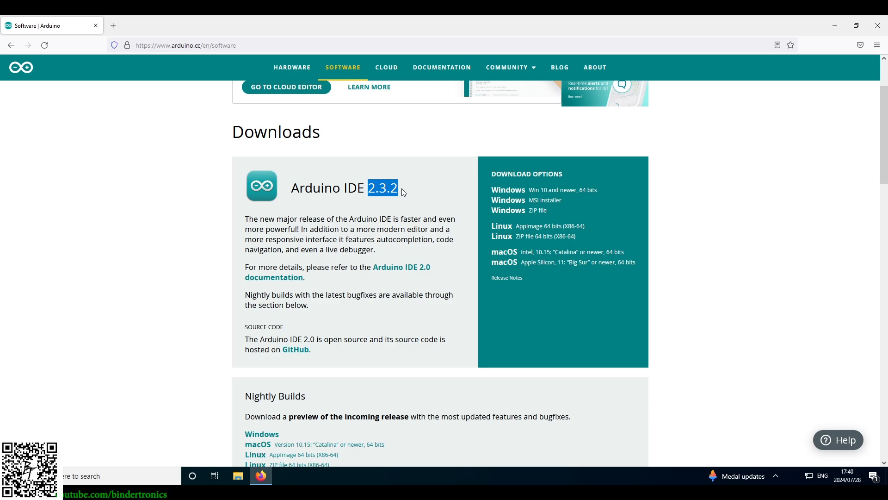
{"action": "mouse_move", "coordinate": [518, 228]}
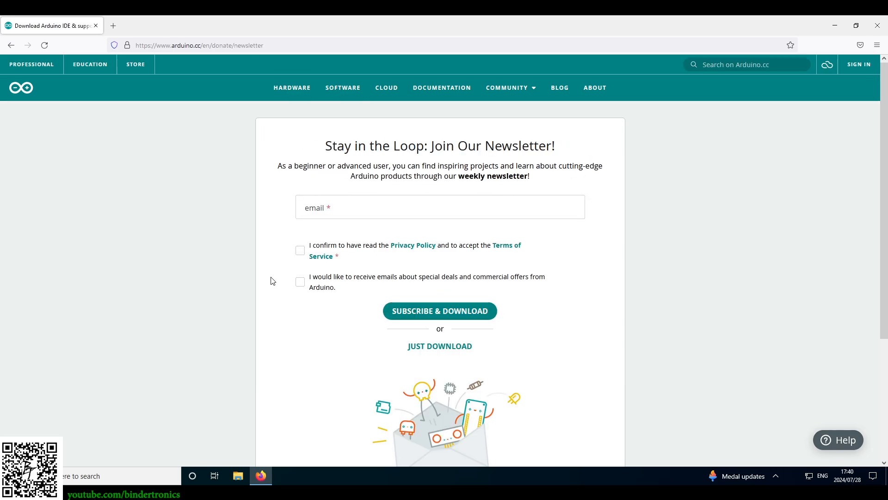
{"action": "scroll", "scroll_direction": "down", "scroll_amount": 3}
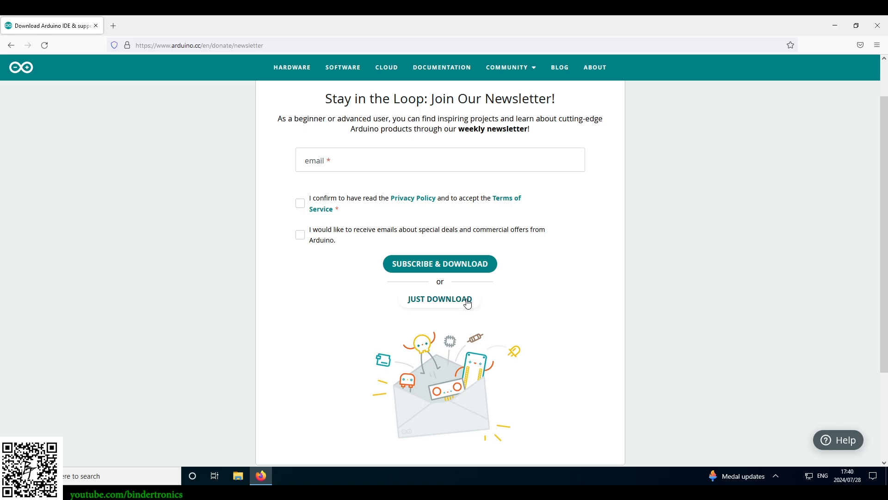
{"action": "left_click", "coordinate": [439, 299]}
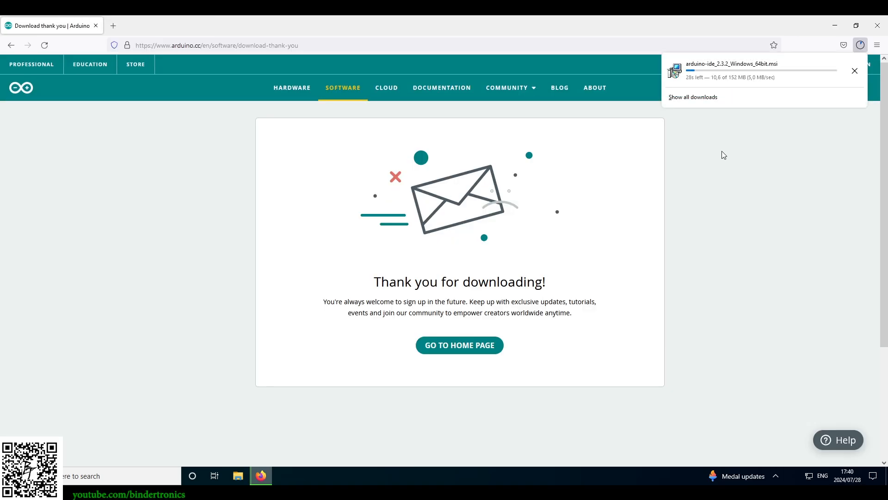
{"action": "mouse_move", "coordinate": [735, 128]}
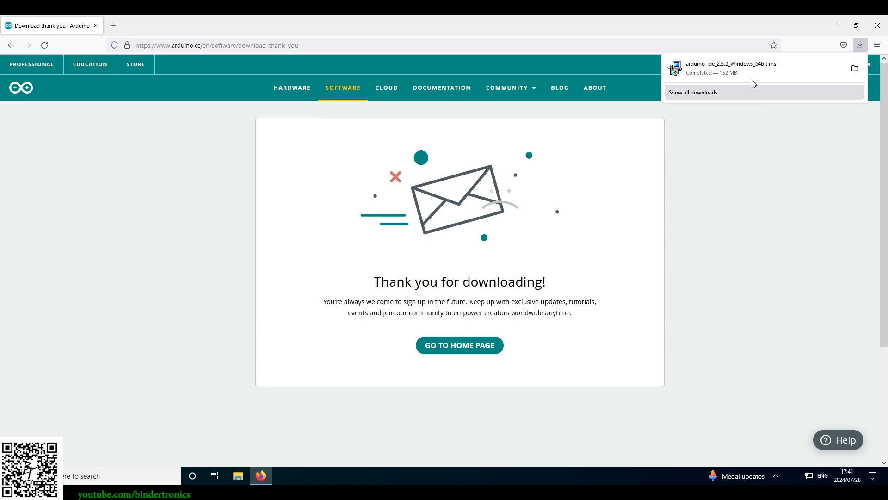
{"action": "left_click", "coordinate": [730, 68]}
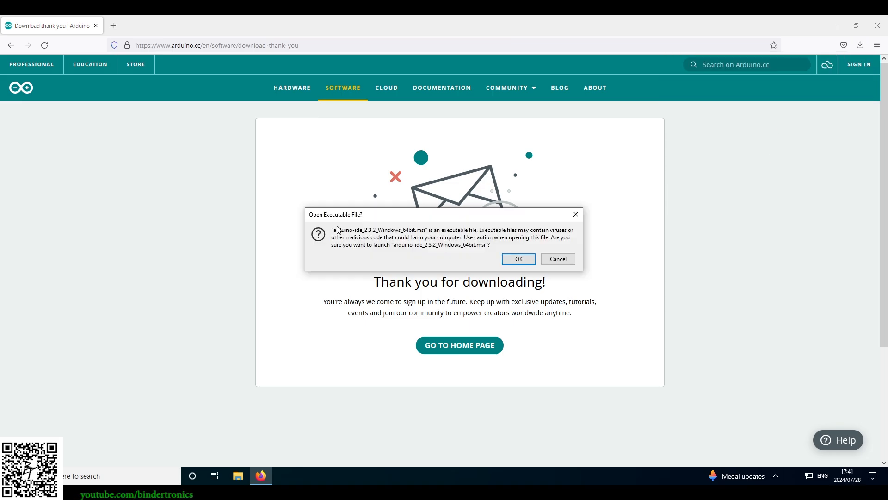
Confirm the installer launch, then start Arduino IDE from its desktop shortcut
{"action": "left_click", "coordinate": [517, 259]}
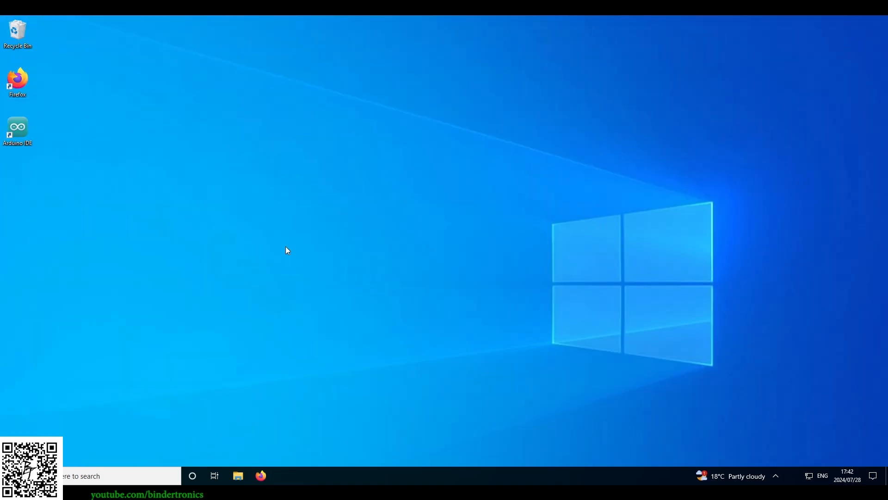
{"action": "mouse_move", "coordinate": [38, 166]}
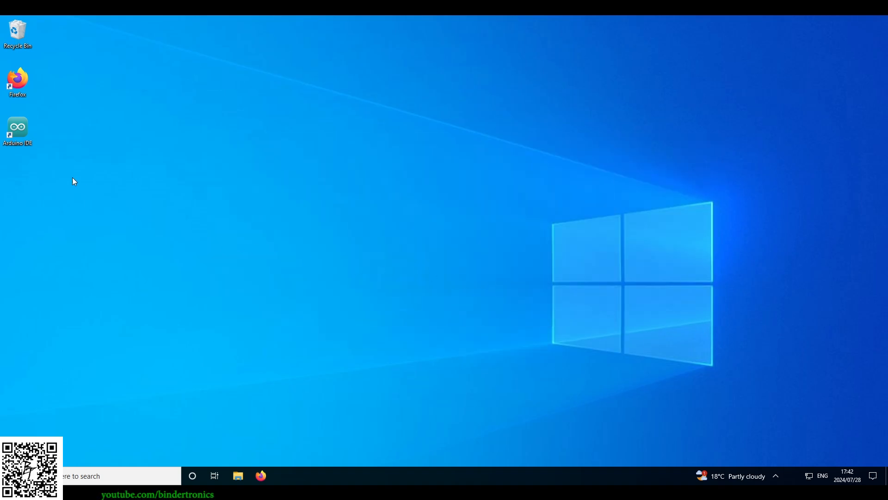
{"action": "mouse_move", "coordinate": [18, 131]}
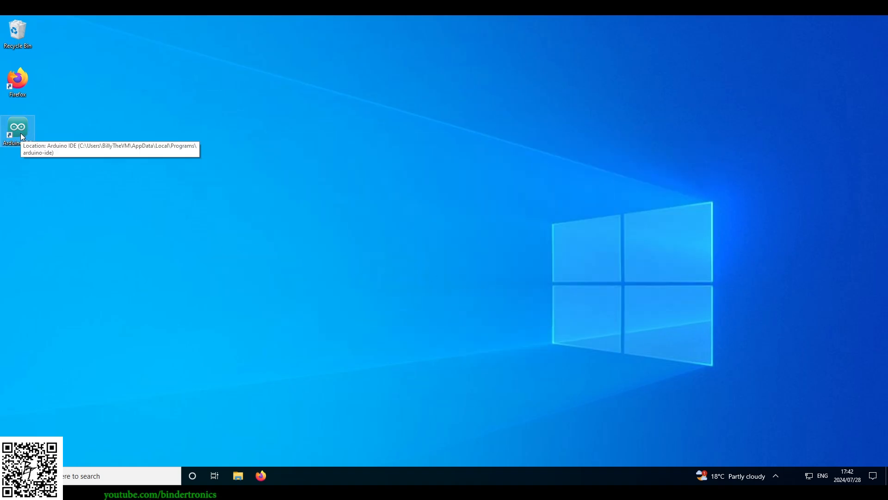
{"action": "mouse_move", "coordinate": [281, 173]}
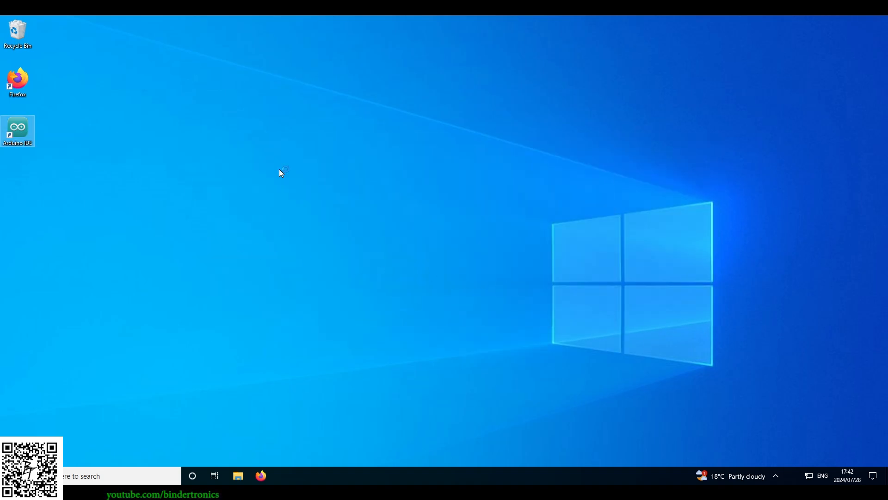
{"action": "double_click", "coordinate": [18, 131]}
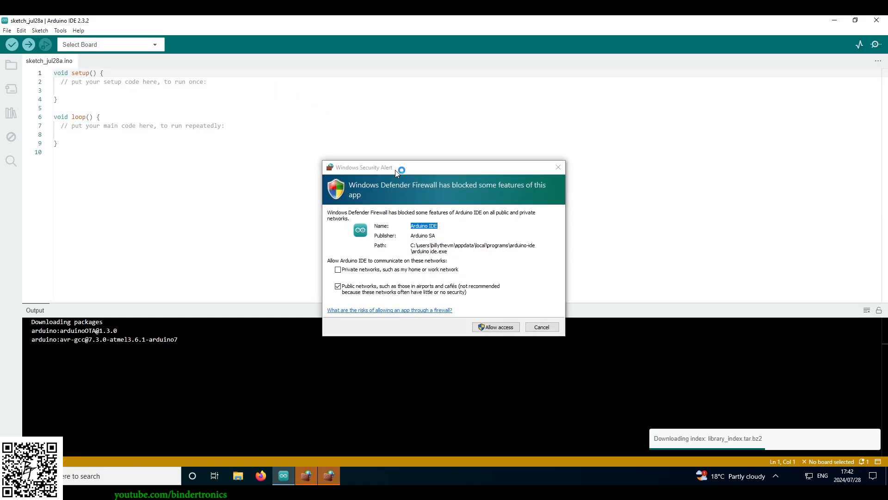
Allow Arduino IDE and mdns-discovery through the Windows firewall
{"action": "left_click", "coordinate": [494, 327]}
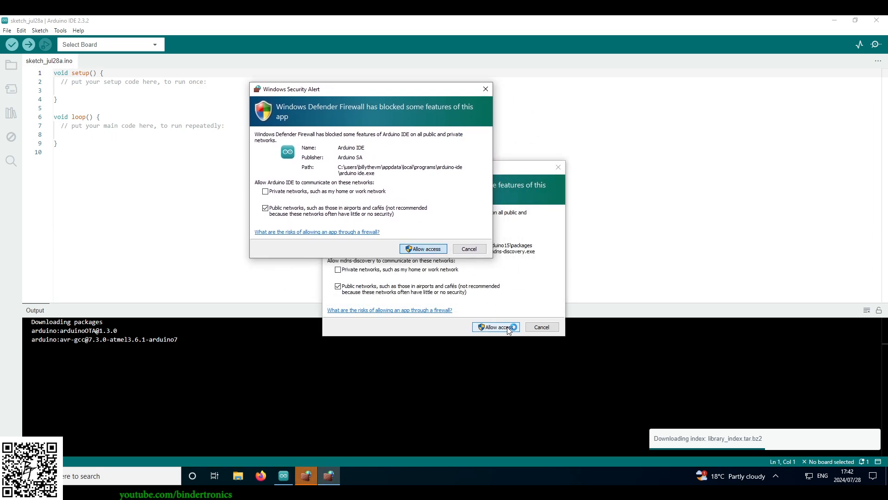
{"action": "left_click", "coordinate": [422, 249]}
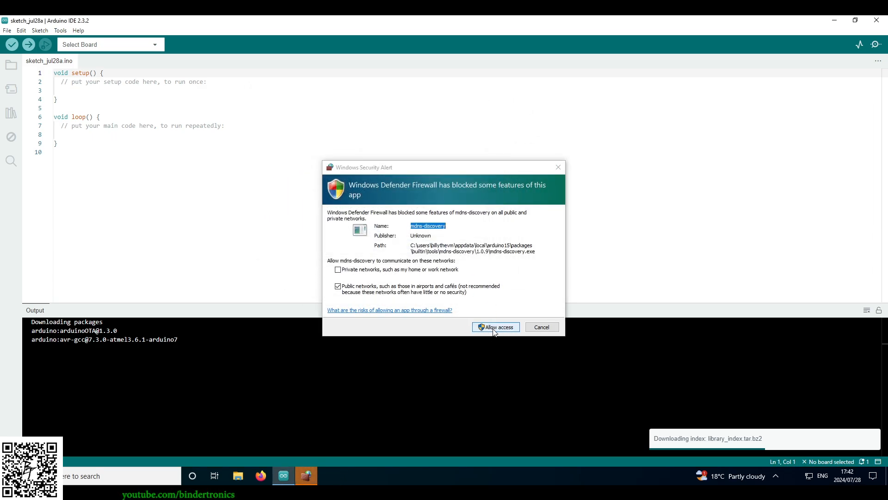
{"action": "left_click", "coordinate": [495, 326]}
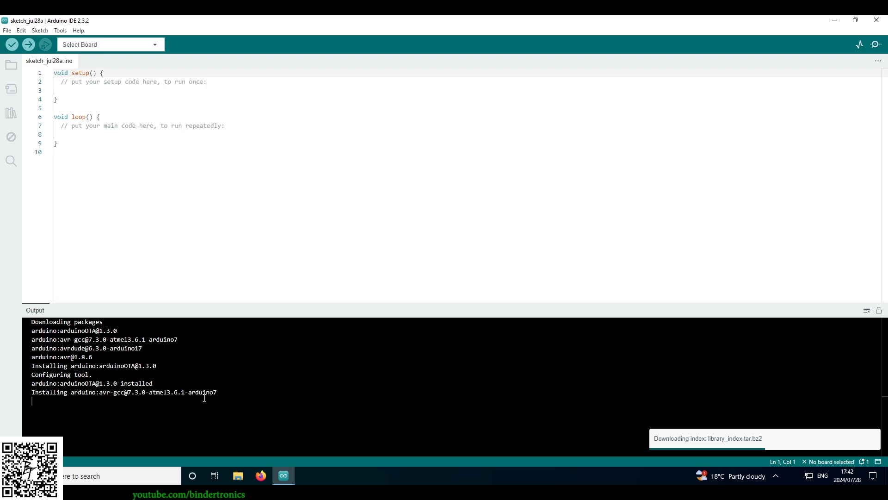
{"action": "mouse_move", "coordinate": [367, 428]}
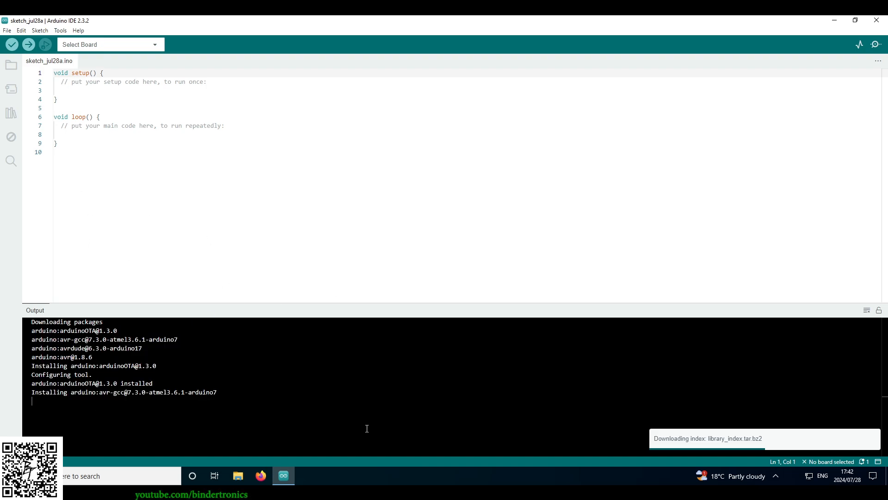
Confirm the Mega 2560 appears on COM3 and approve the Arduino USB driver install
{"action": "left_click", "coordinate": [110, 45]}
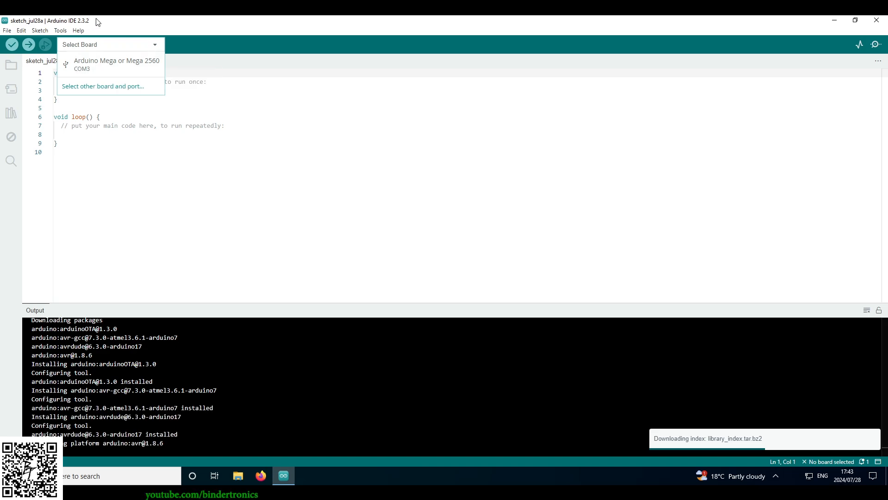
{"action": "left_click", "coordinate": [60, 30]}
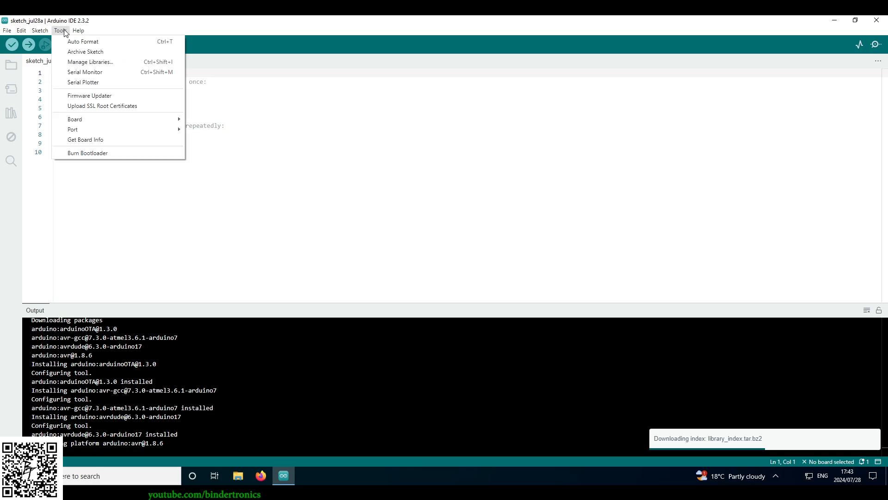
{"action": "mouse_move", "coordinate": [74, 119]}
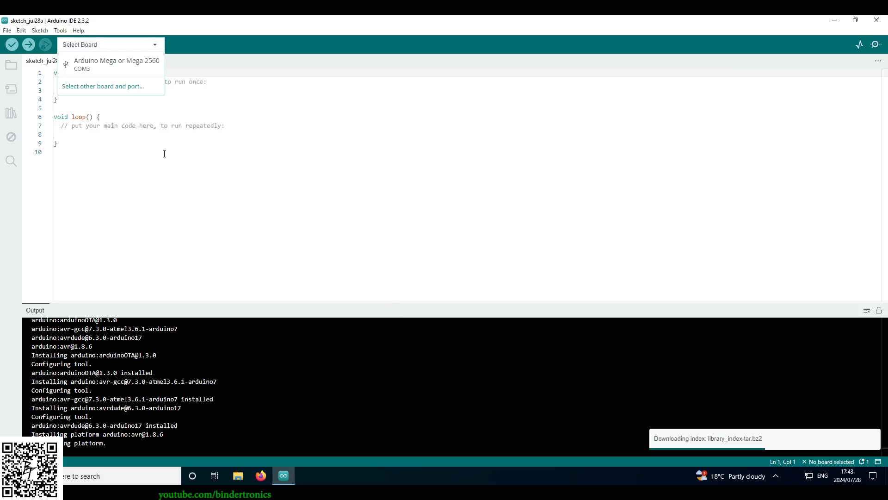
{"action": "left_click", "coordinate": [486, 246]}
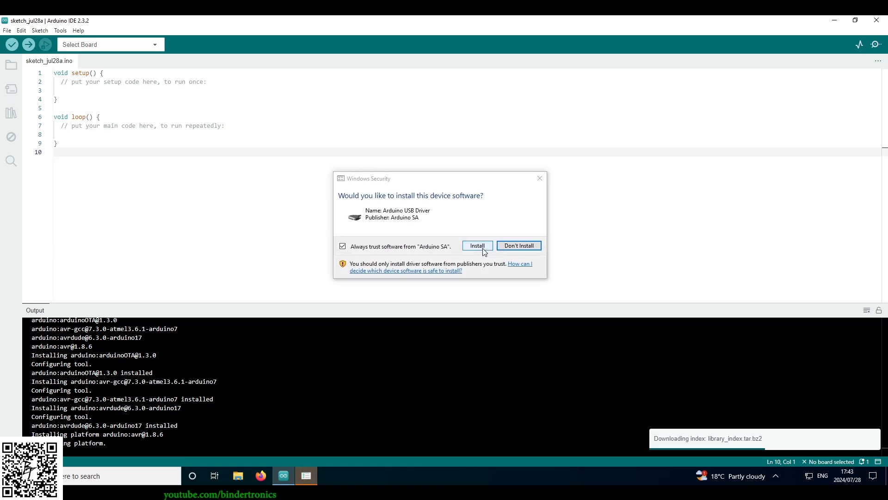
{"action": "left_click", "coordinate": [476, 245]}
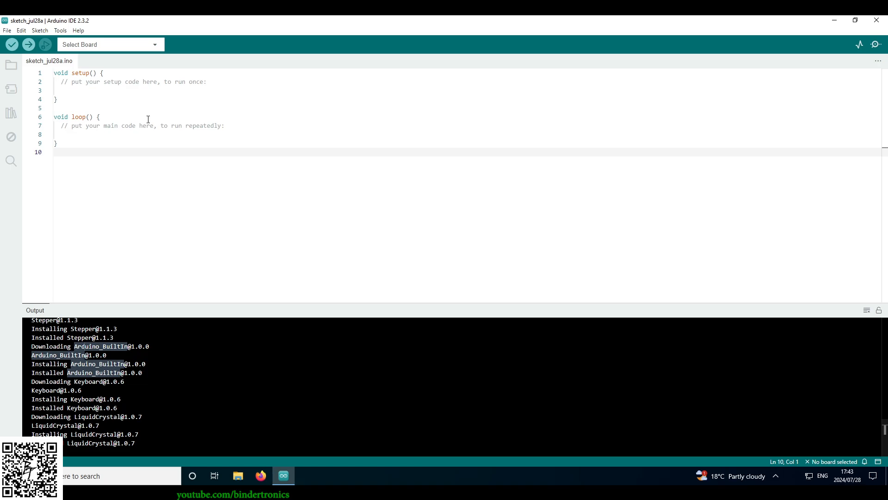
Set the board to Arduino Mega or Mega 2560 and the port to COM3
{"action": "left_click", "coordinate": [60, 30]}
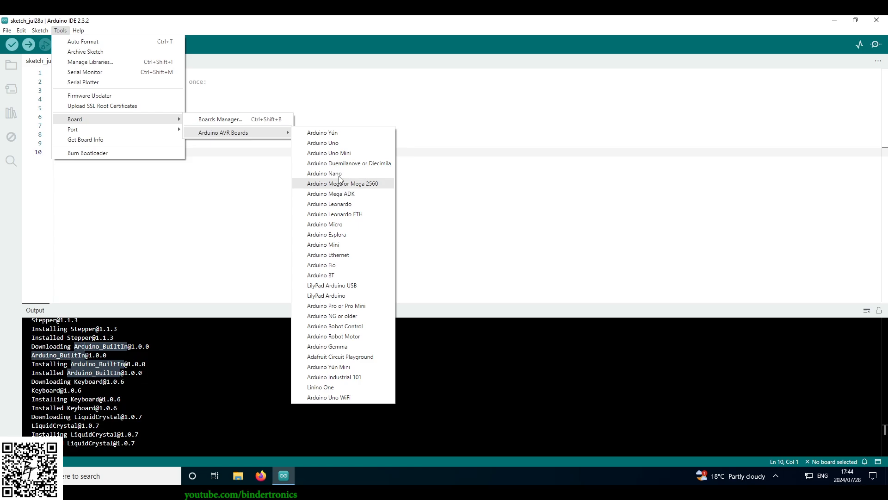
{"action": "mouse_move", "coordinate": [323, 142]}
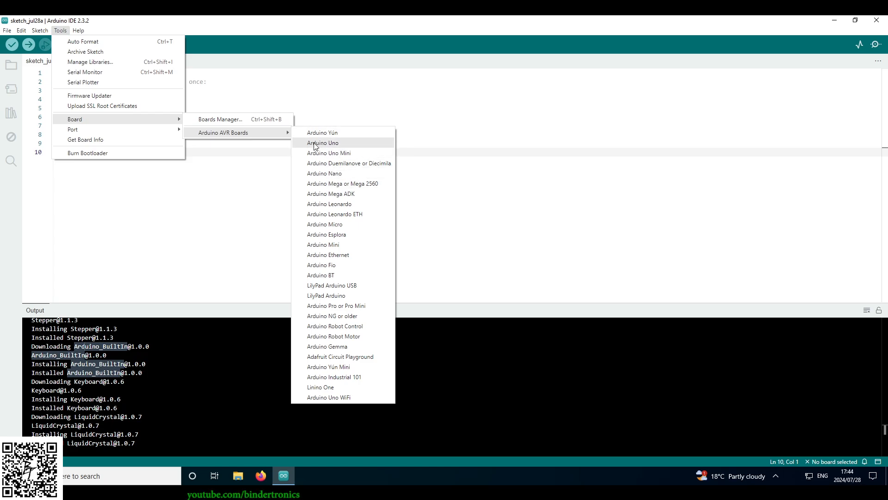
{"action": "mouse_move", "coordinate": [318, 144]}
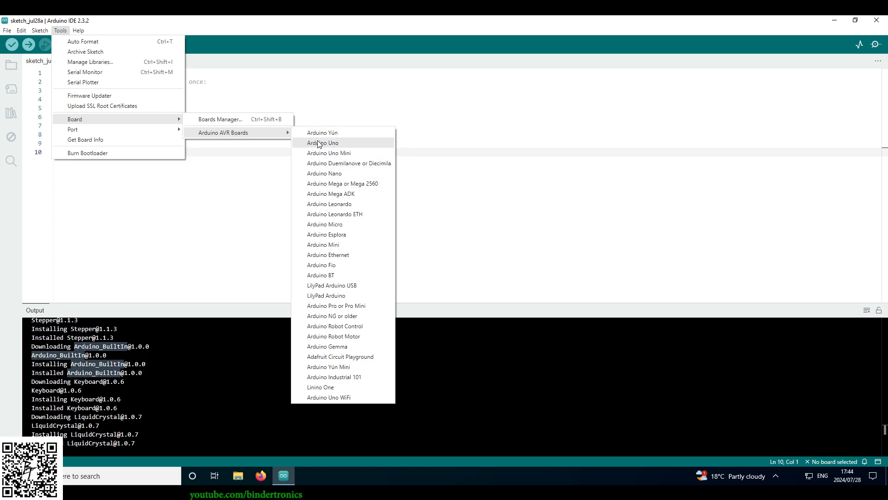
{"action": "mouse_move", "coordinate": [343, 184]}
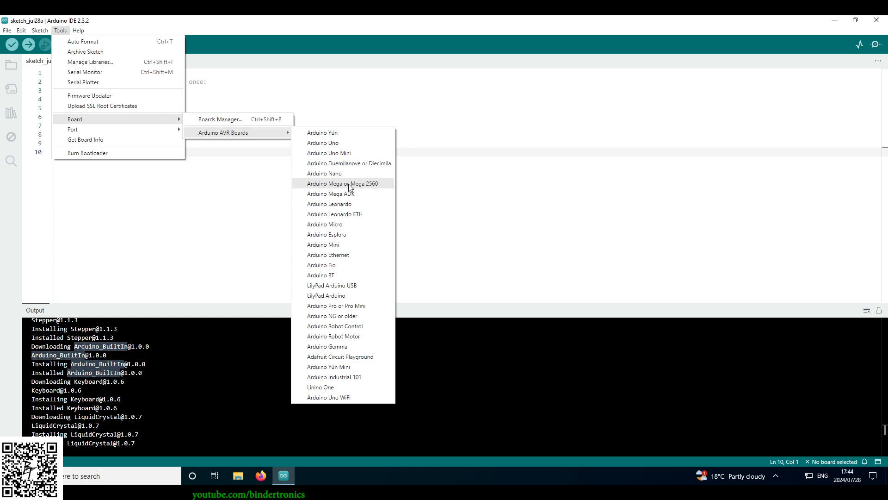
{"action": "mouse_move", "coordinate": [378, 187]}
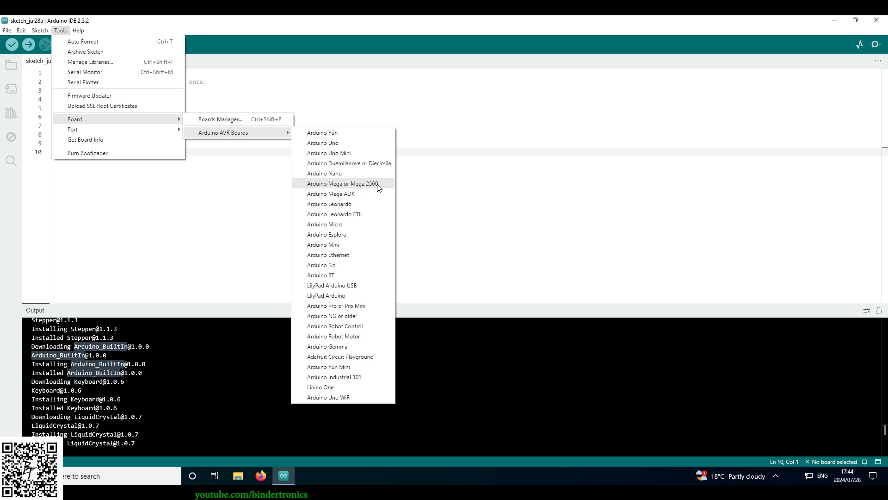
{"action": "mouse_move", "coordinate": [374, 189]}
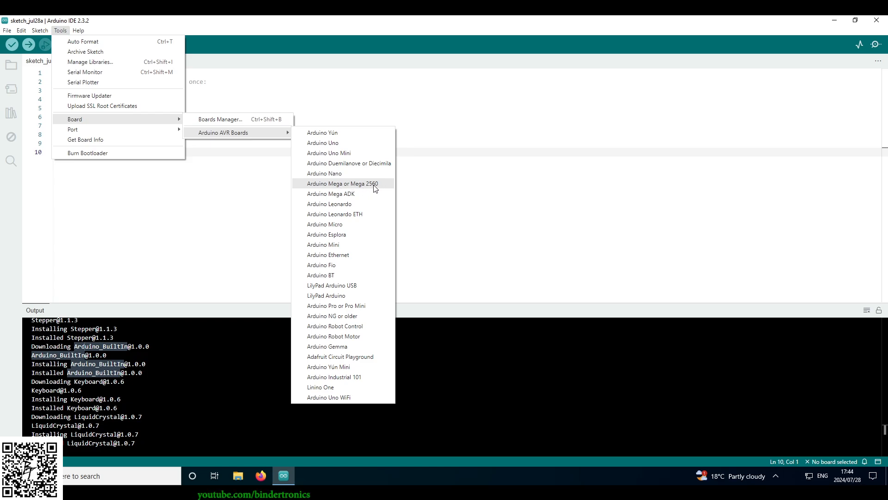
{"action": "left_click", "coordinate": [342, 183]}
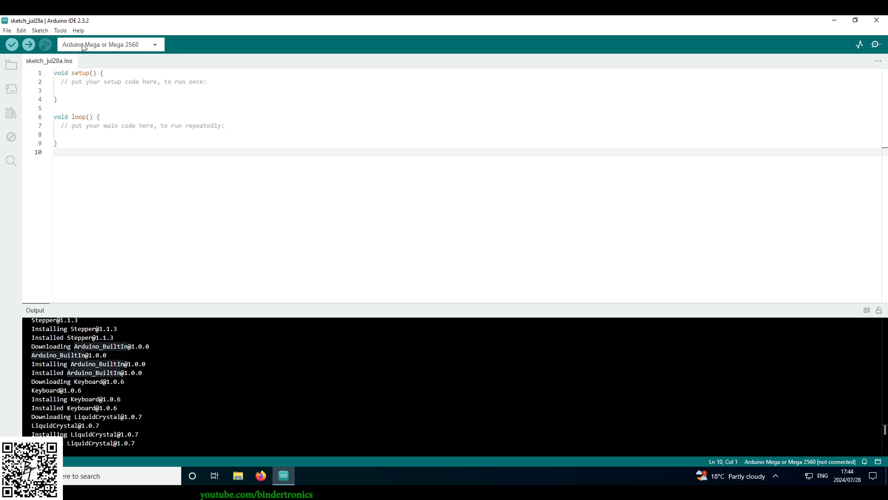
{"action": "left_click", "coordinate": [60, 31]}
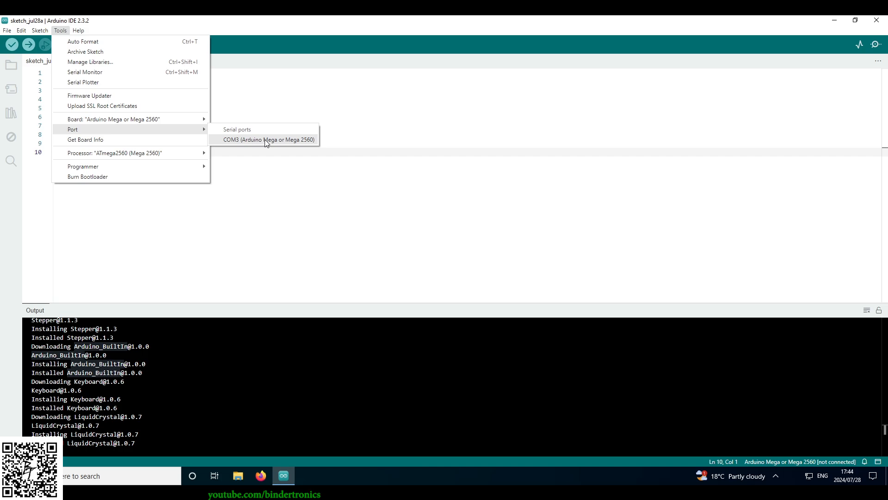
{"action": "left_click", "coordinate": [269, 140]}
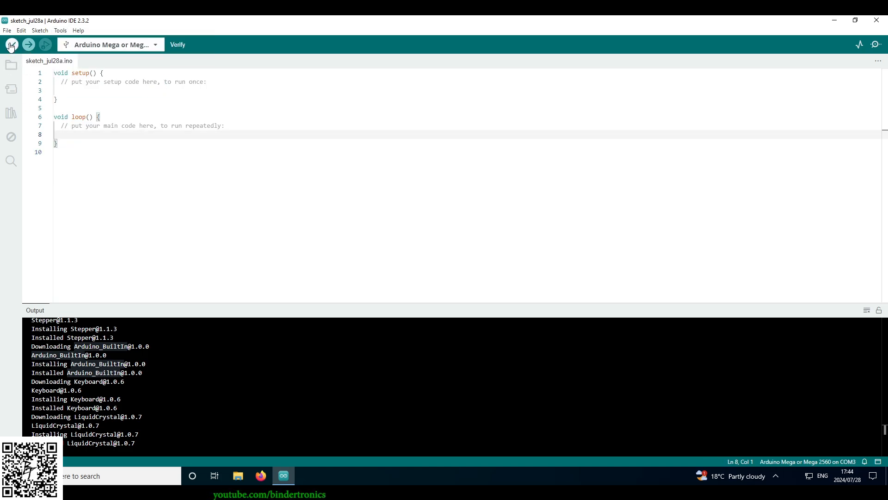
Verify the empty sketch to report program storage and dynamic memory usage
{"action": "left_click", "coordinate": [11, 45]}
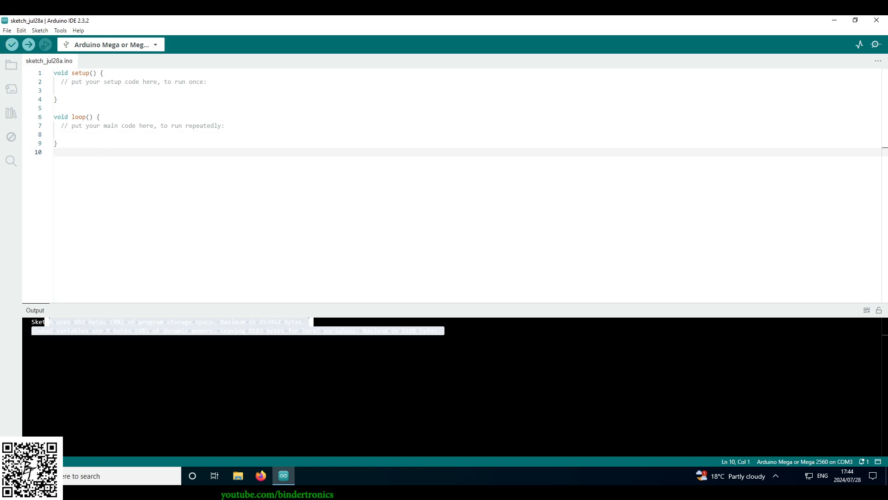
In Preferences, show files inside sketches and set the theme to Dark High Contrast
{"action": "left_click", "coordinate": [7, 30]}
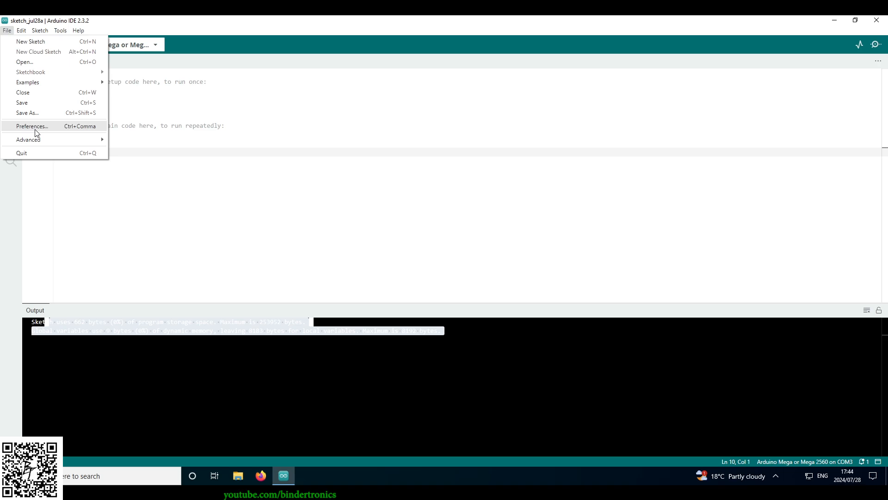
{"action": "left_click", "coordinate": [32, 126]}
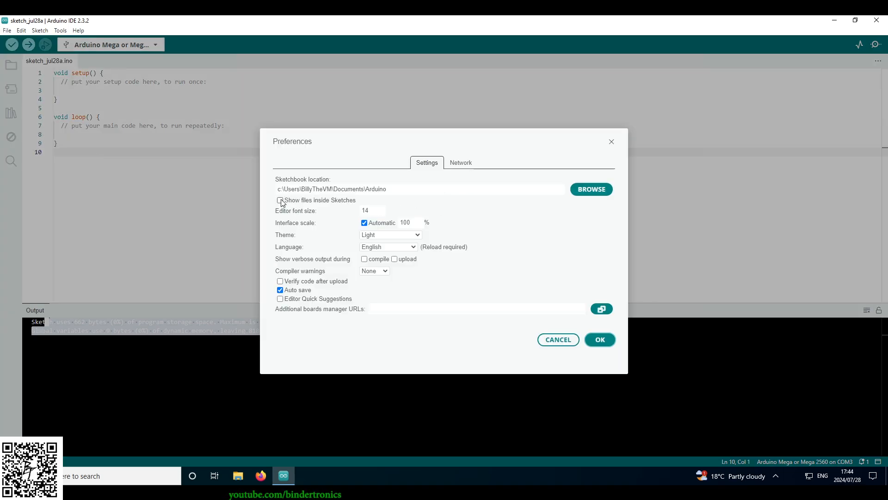
{"action": "left_click", "coordinate": [279, 200]}
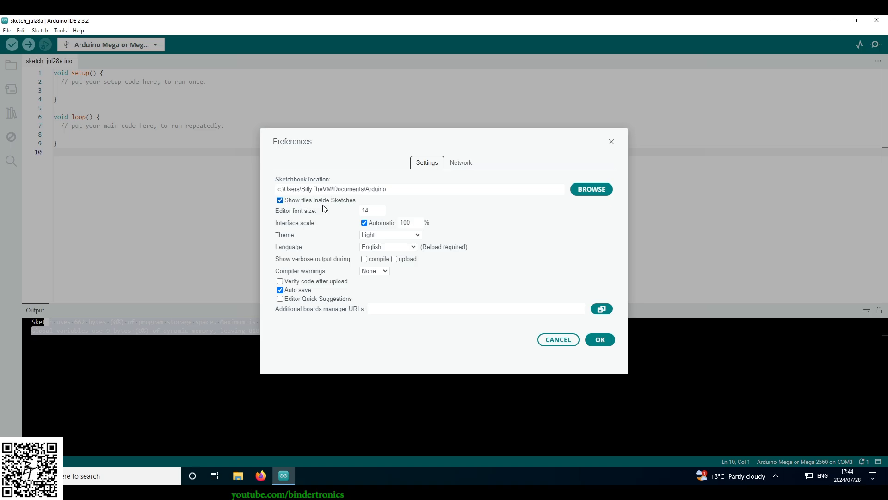
{"action": "mouse_move", "coordinate": [278, 240]}
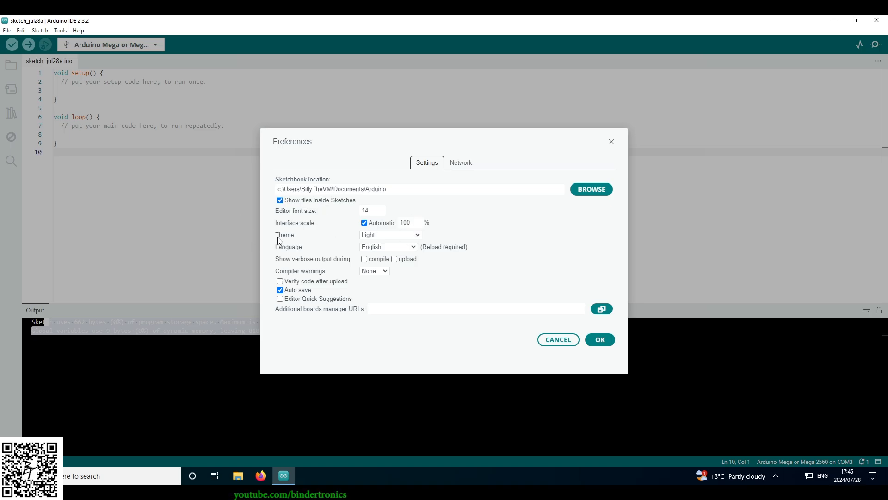
{"action": "left_click", "coordinate": [390, 235]}
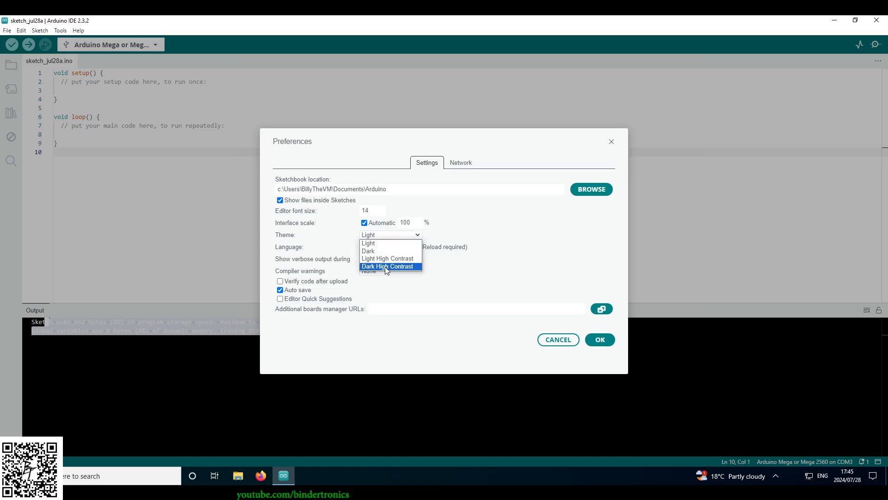
{"action": "left_click", "coordinate": [388, 267]}
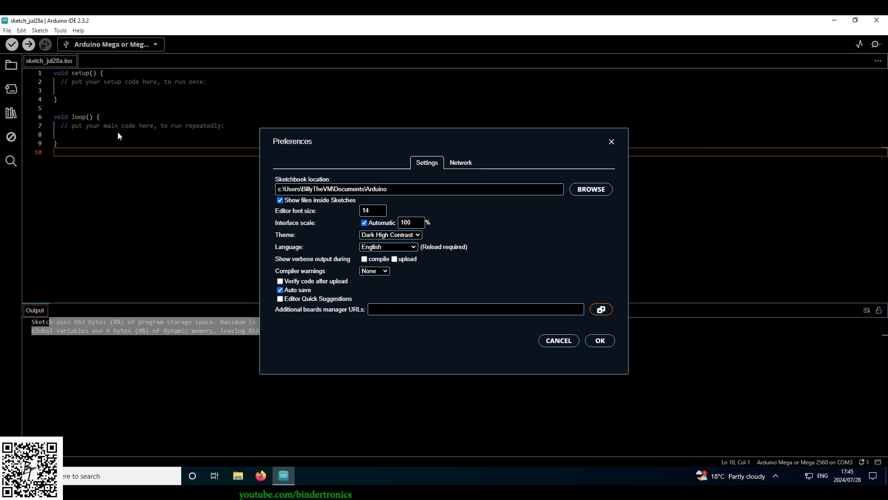
{"action": "left_click", "coordinate": [389, 235]}
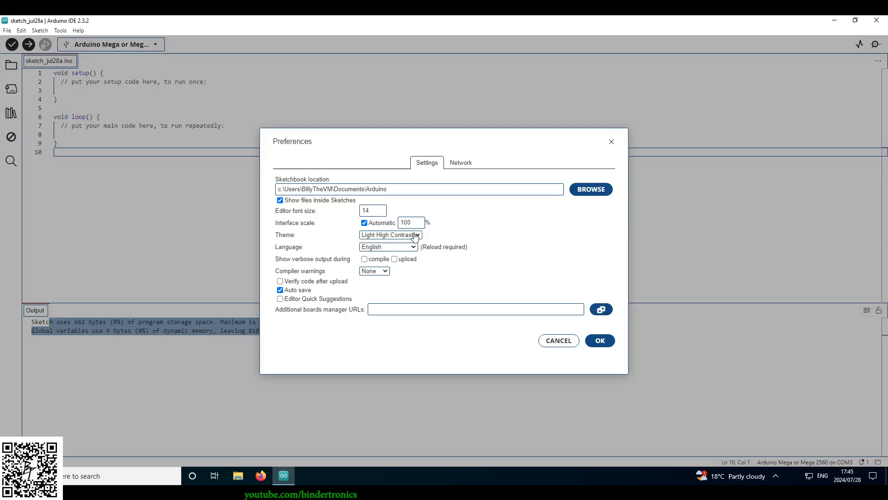
{"action": "left_click", "coordinate": [390, 235]}
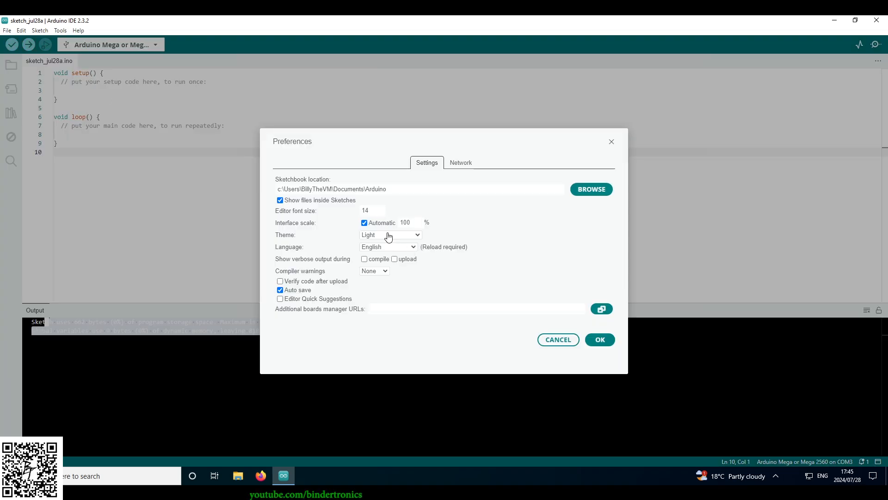
{"action": "left_click", "coordinate": [390, 234]}
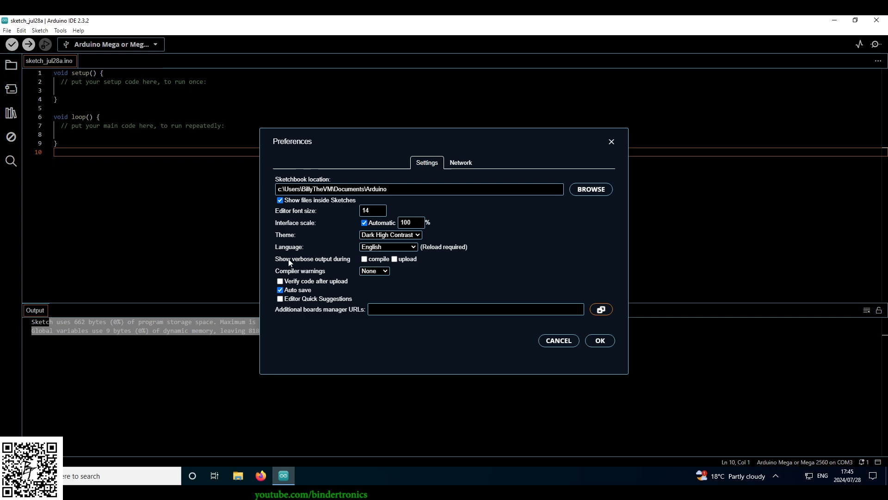
{"action": "mouse_move", "coordinate": [374, 264]}
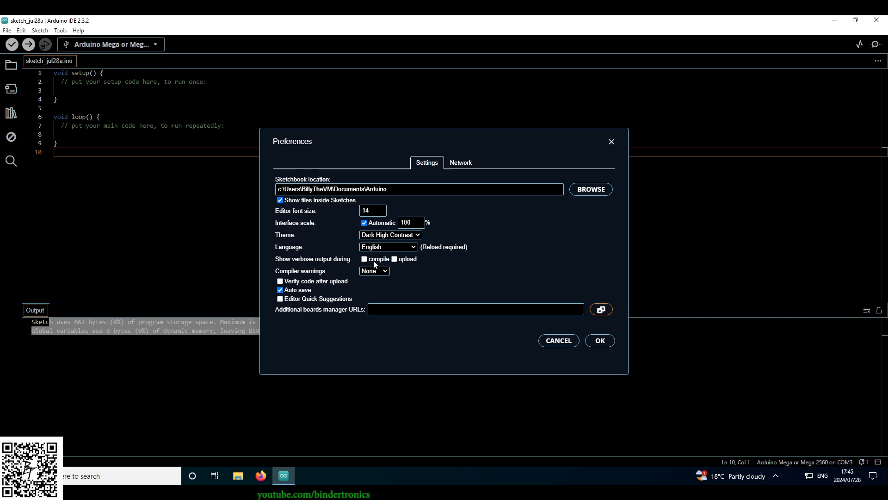
Enable verbose output for compile and upload, and check the Network settings
{"action": "left_click", "coordinate": [364, 259]}
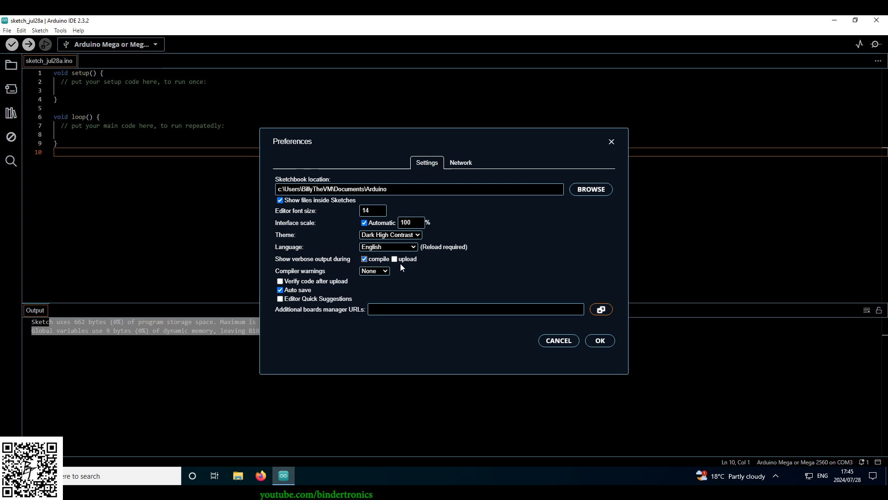
{"action": "left_click", "coordinate": [394, 259]}
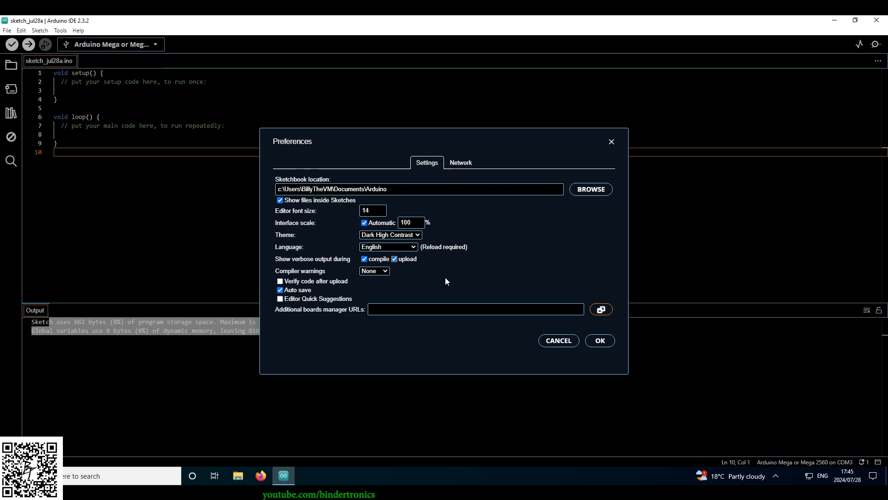
{"action": "left_click", "coordinate": [475, 309]}
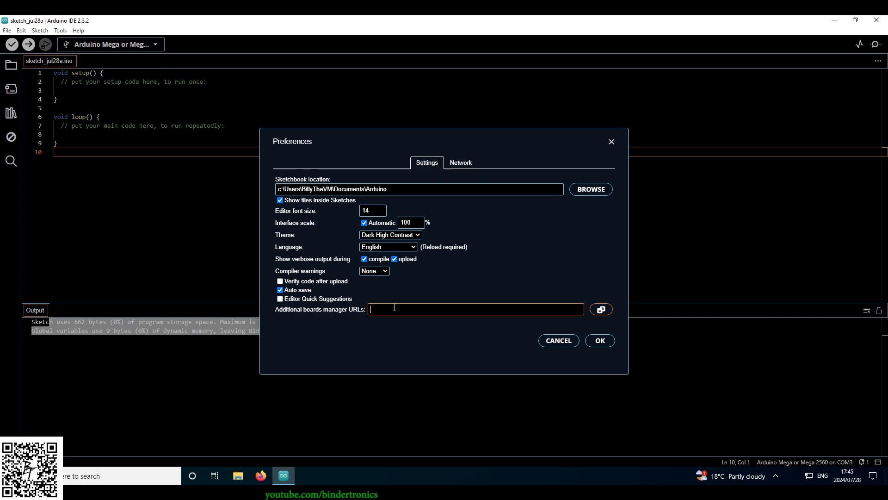
{"action": "mouse_move", "coordinate": [351, 309]}
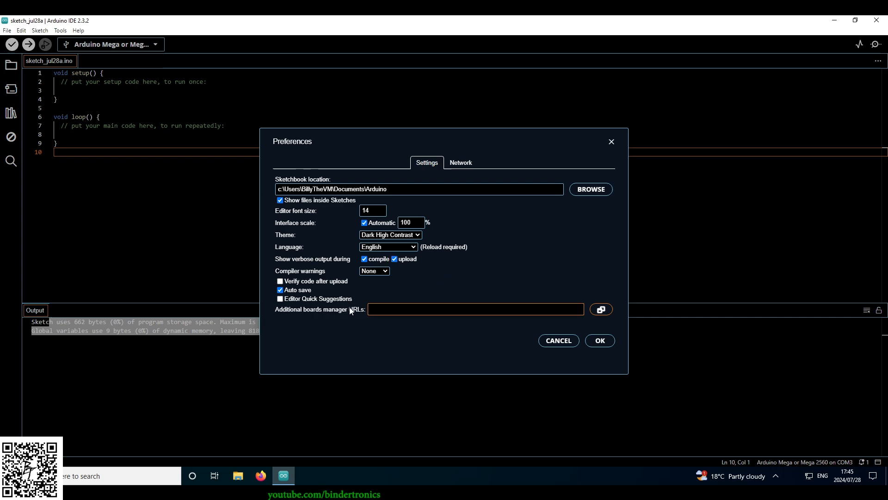
{"action": "left_click", "coordinate": [474, 309]}
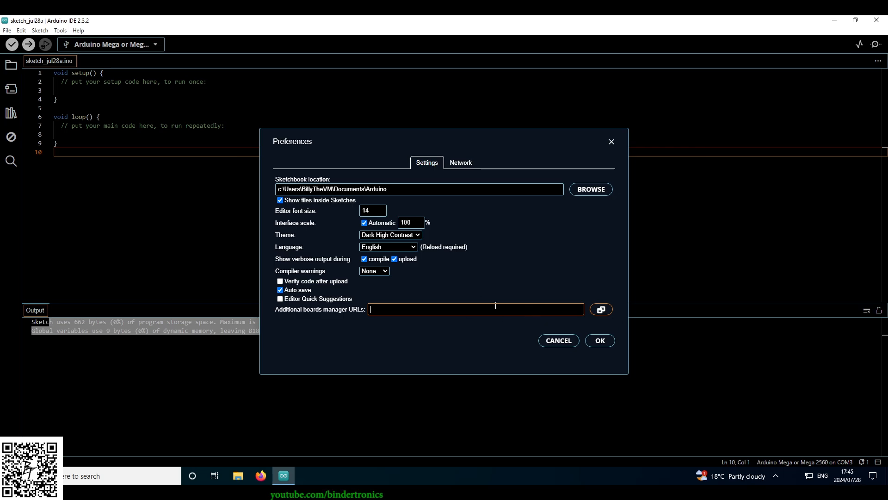
{"action": "left_click", "coordinate": [460, 163]}
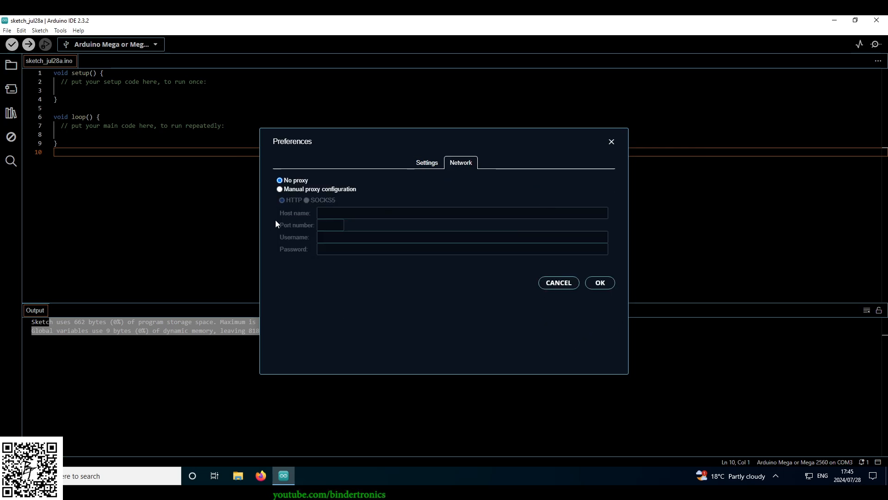
{"action": "mouse_move", "coordinate": [430, 259]}
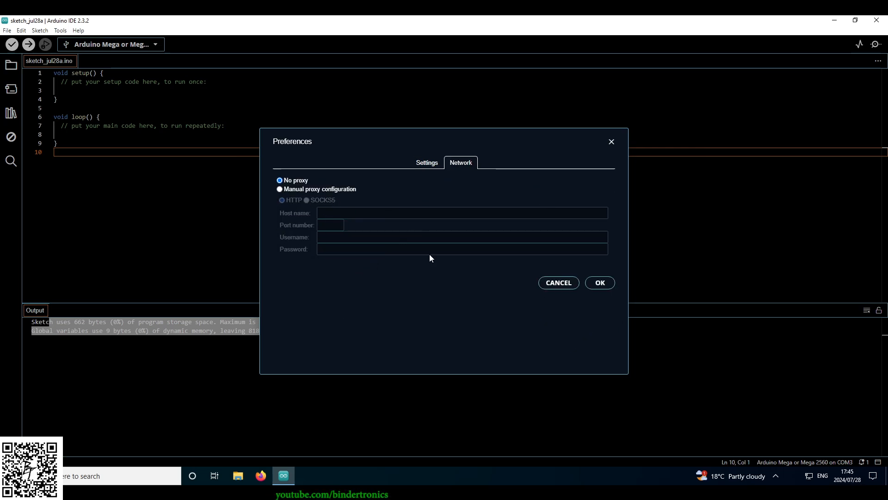
{"action": "left_click", "coordinate": [427, 162]}
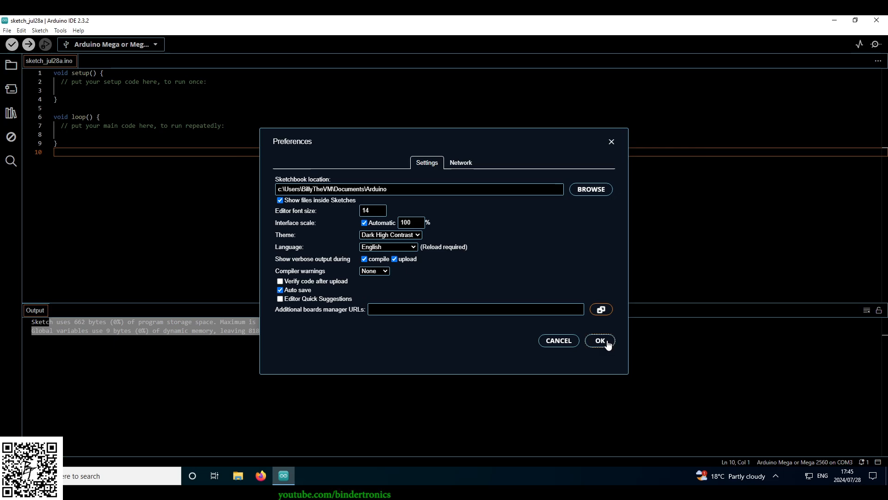
Save the preferences, open the Debug panel, and browse the Tools > Programmer options
{"action": "left_click", "coordinate": [600, 340]}
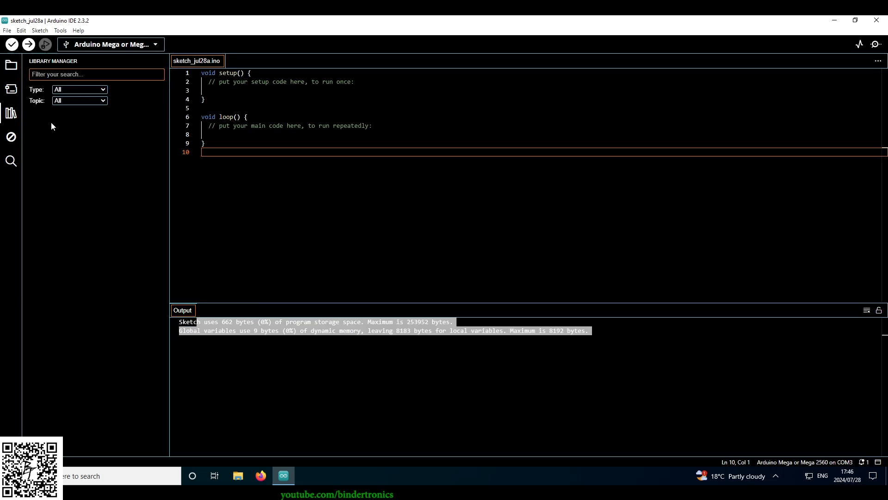
{"action": "left_click", "coordinate": [11, 137]}
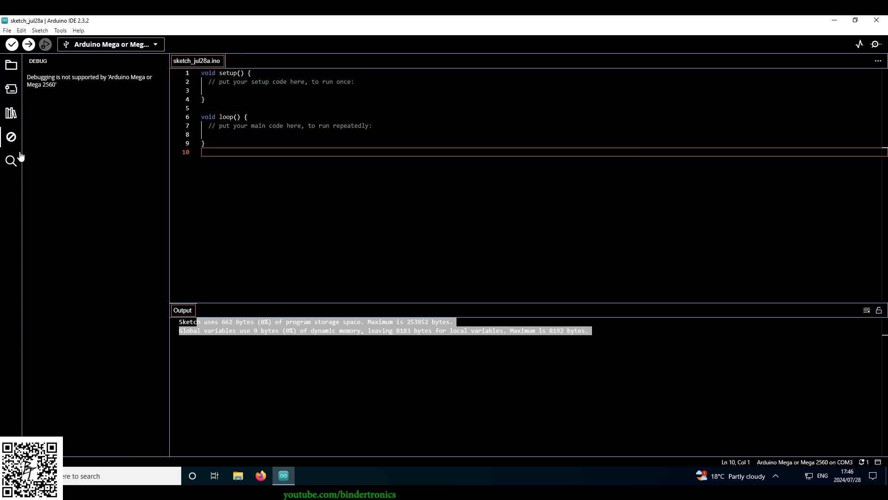
{"action": "mouse_move", "coordinate": [39, 64]}
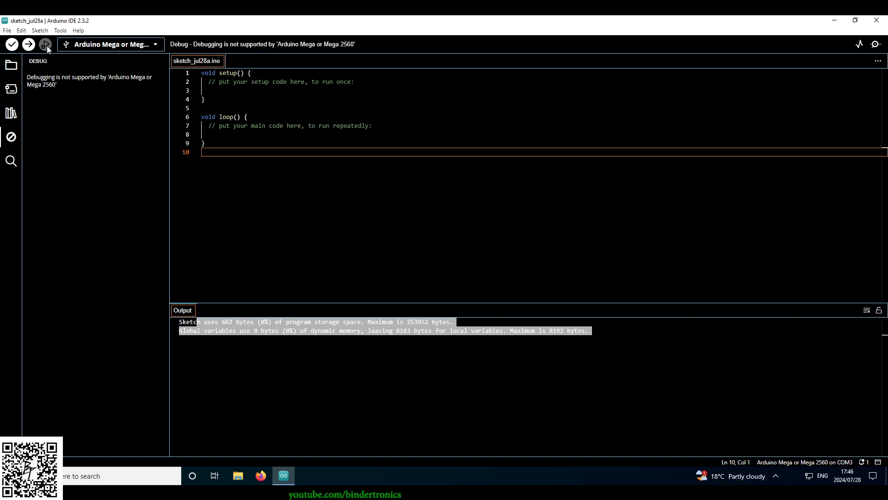
{"action": "left_click", "coordinate": [60, 30]}
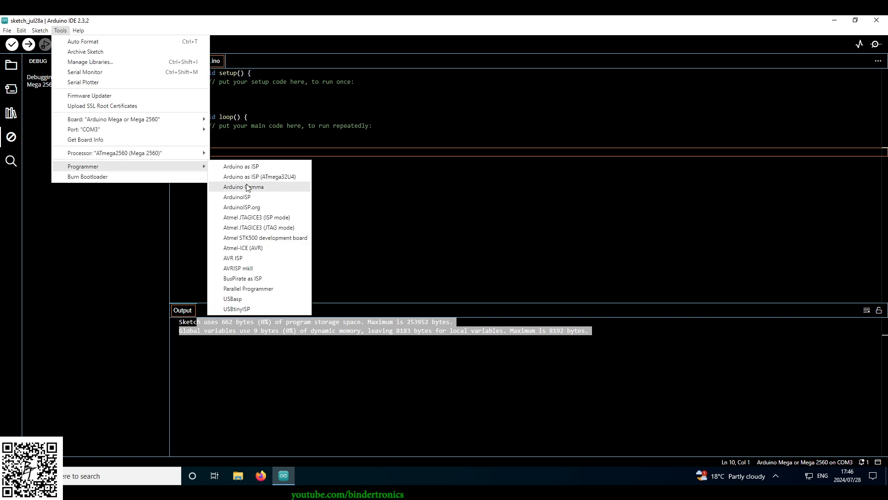
{"action": "mouse_move", "coordinate": [253, 196]}
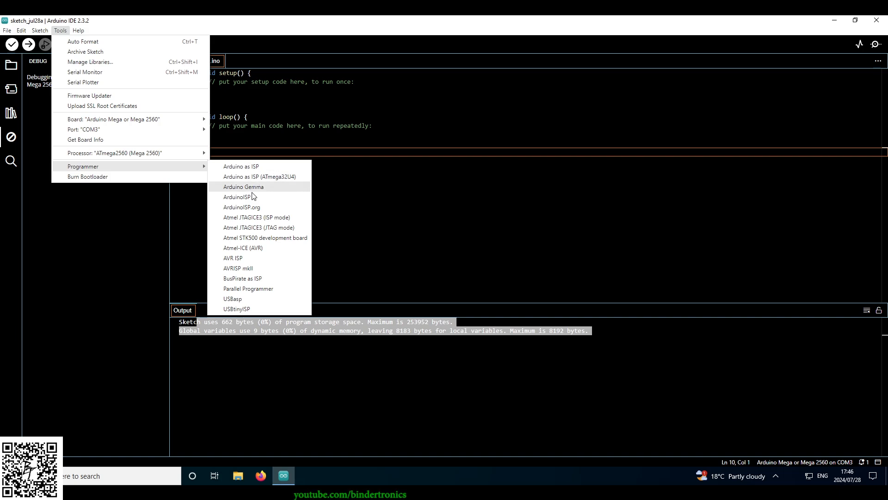
{"action": "mouse_move", "coordinate": [243, 177]}
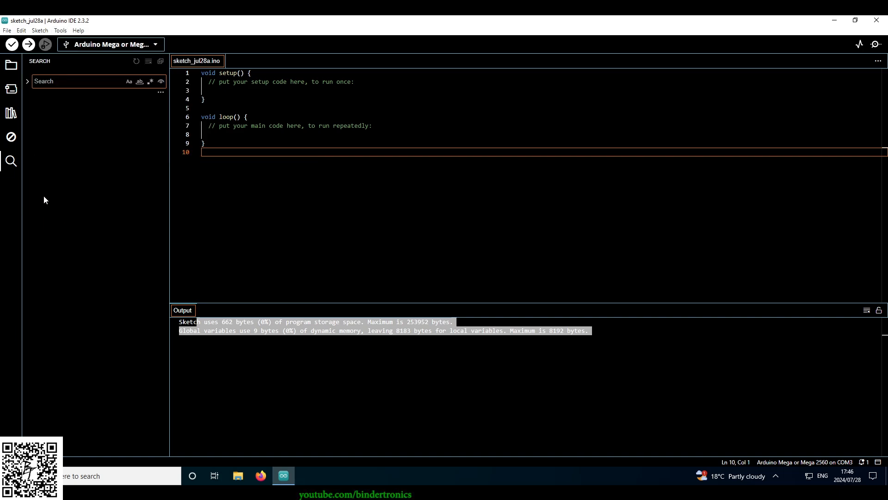
{"action": "mouse_move", "coordinate": [443, 270]}
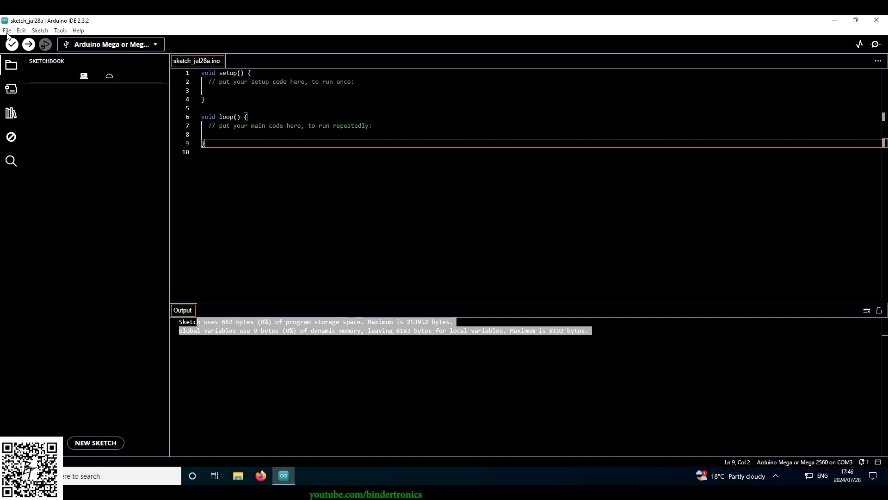
Open the Blink example, save it as 'test', and view its sketchbook folder options
{"action": "left_click", "coordinate": [7, 30]}
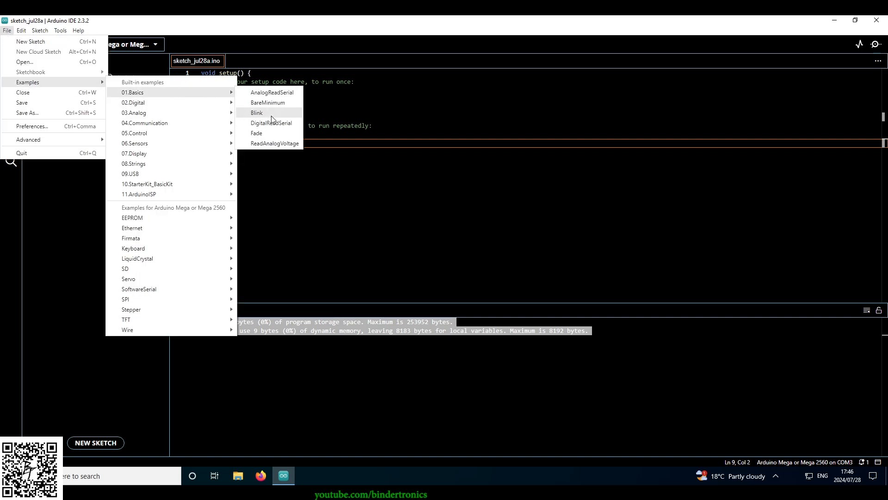
{"action": "left_click", "coordinate": [256, 112]}
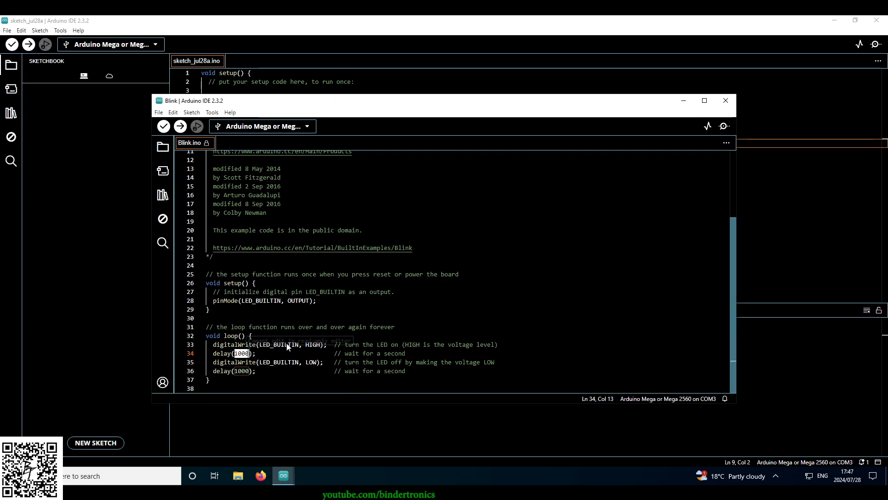
{"action": "left_click", "coordinate": [159, 112]}
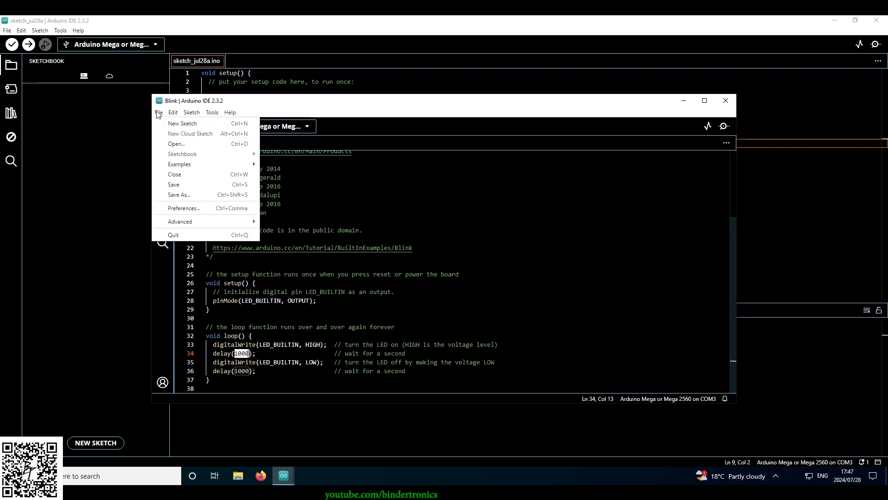
{"action": "left_click", "coordinate": [179, 194]}
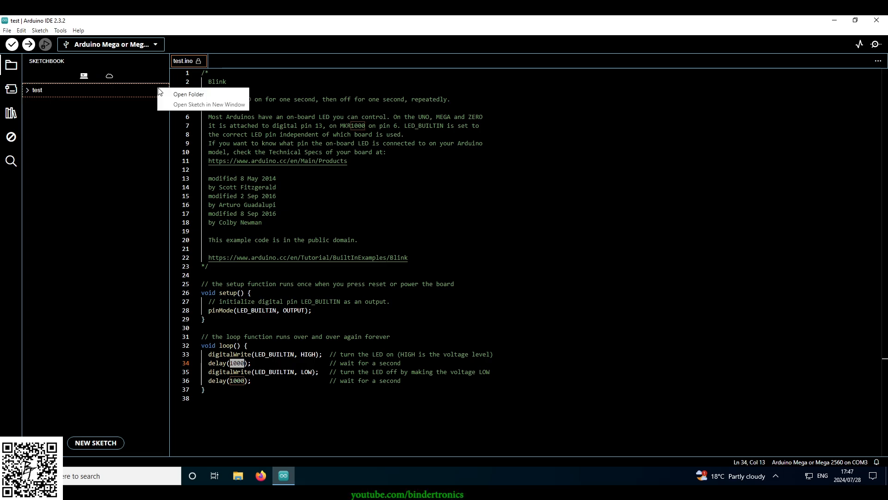
{"action": "left_click", "coordinate": [401, 174]}
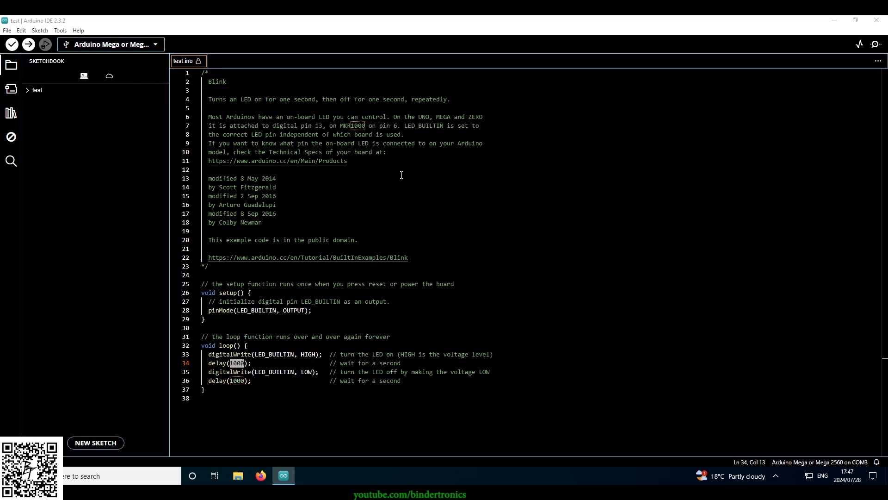
Dismiss the file properties, reopen test.ino in Arduino IDE, then browse to Documents
{"action": "left_click", "coordinate": [237, 476]}
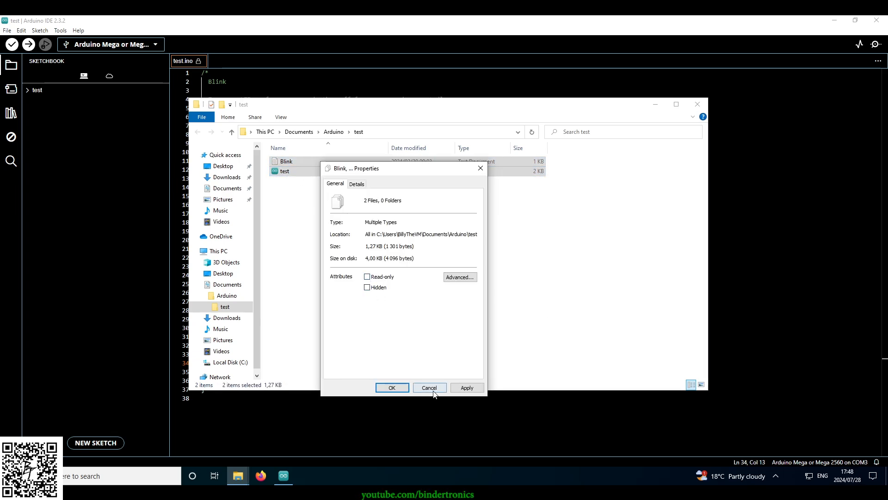
{"action": "left_click", "coordinate": [429, 388]}
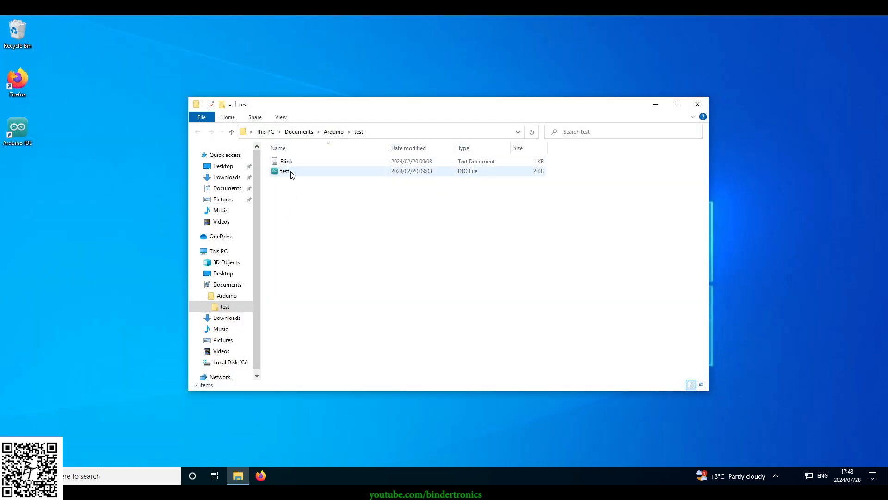
{"action": "double_click", "coordinate": [285, 171]}
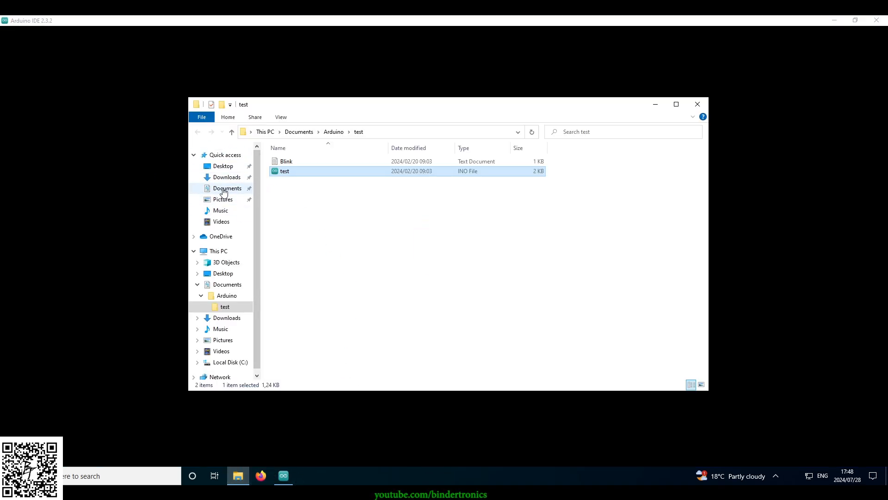
{"action": "double_click", "coordinate": [284, 171]}
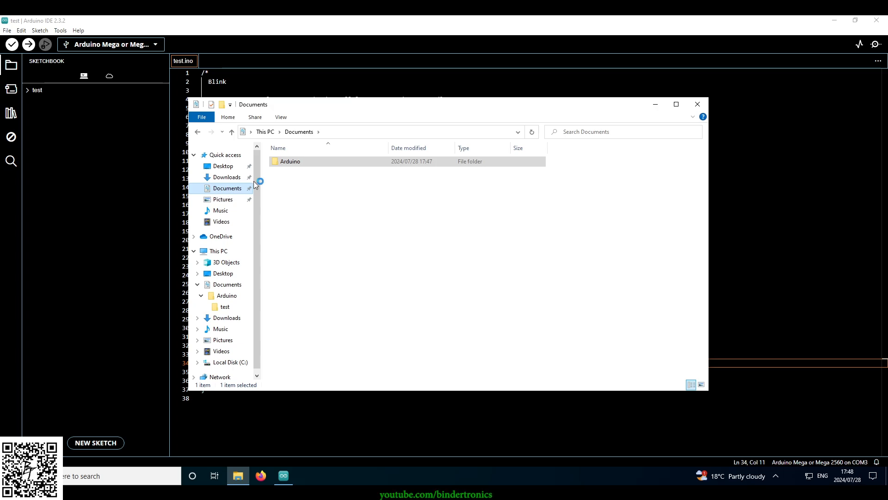
{"action": "double_click", "coordinate": [290, 162]}
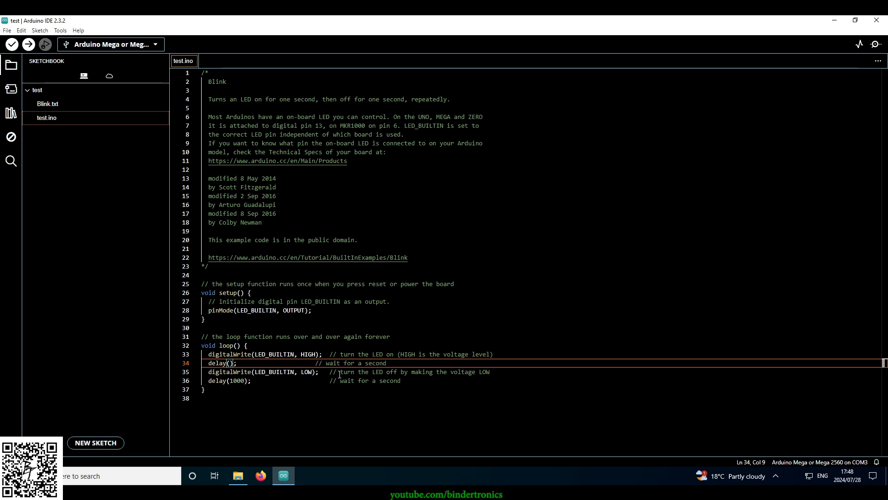
Change both delay(1000) calls in loop() to delay(2000)
{"action": "type", "text": "2000"}
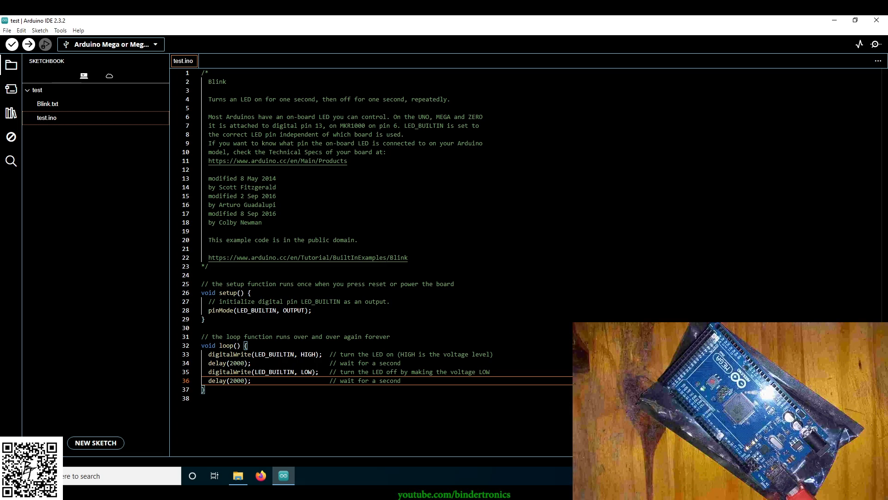
{"action": "mouse_move", "coordinate": [28, 45]}
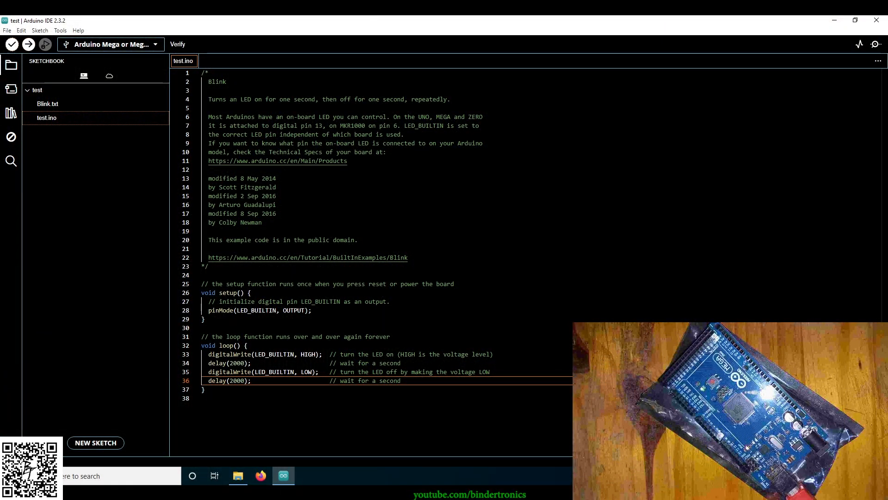
Verify the edited test sketch and upload it to the Mega 2560
{"action": "left_click", "coordinate": [12, 44]}
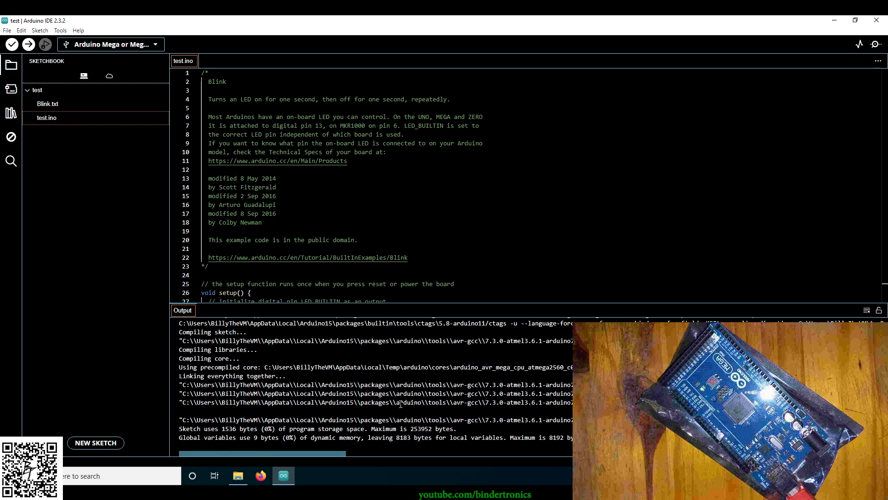
{"action": "mouse_move", "coordinate": [28, 44]}
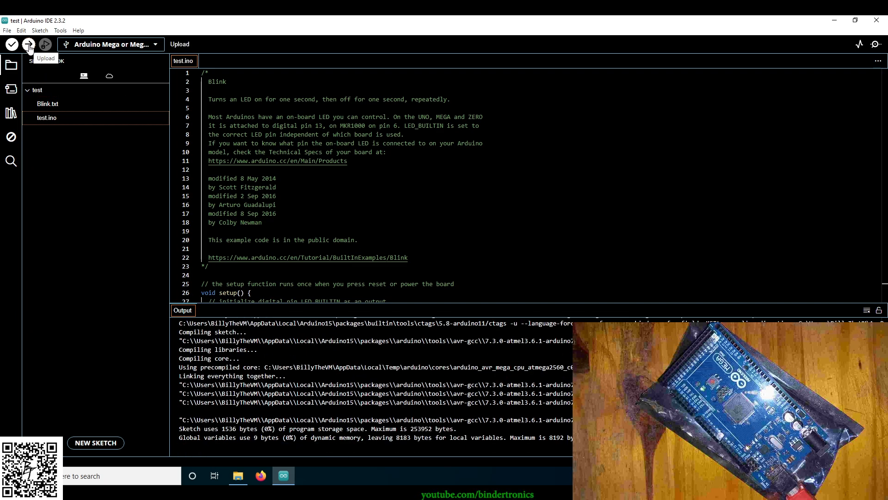
{"action": "left_click", "coordinate": [28, 45]}
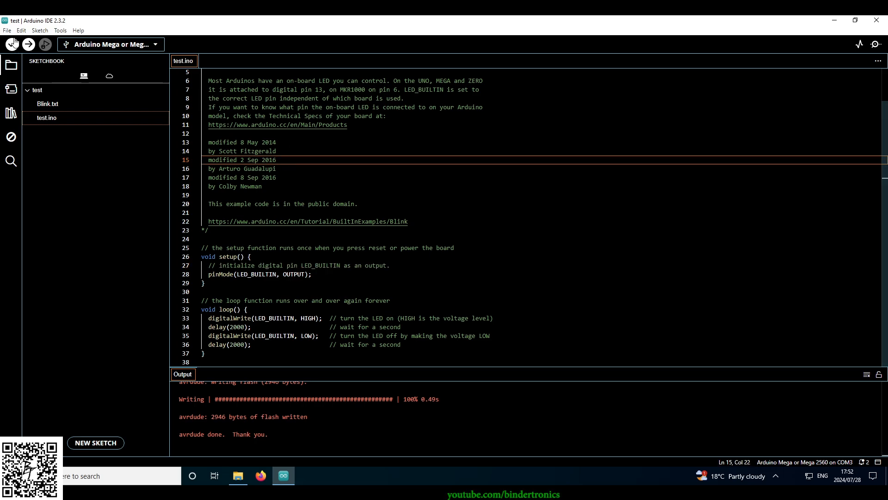
Using SerialPassthrough as reference, add Serial.begin(9600), a static int counter, and Serial.print/println lines
{"action": "left_click", "coordinate": [7, 30]}
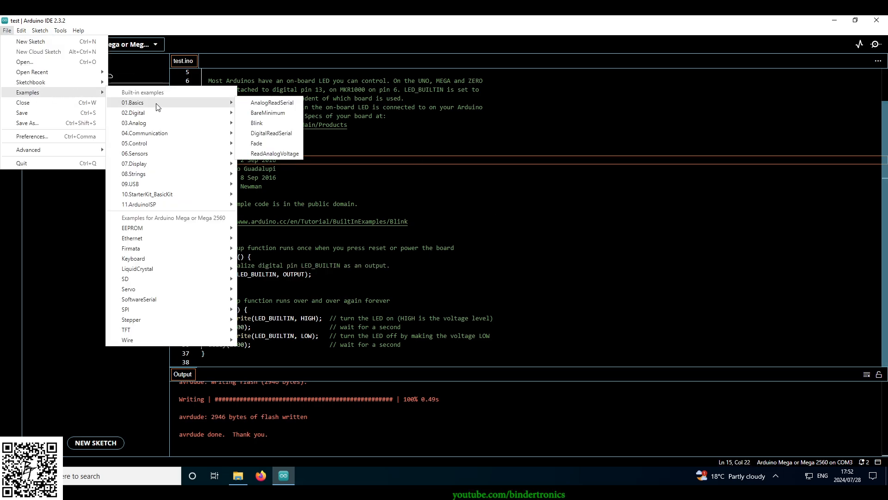
{"action": "mouse_move", "coordinate": [143, 133]}
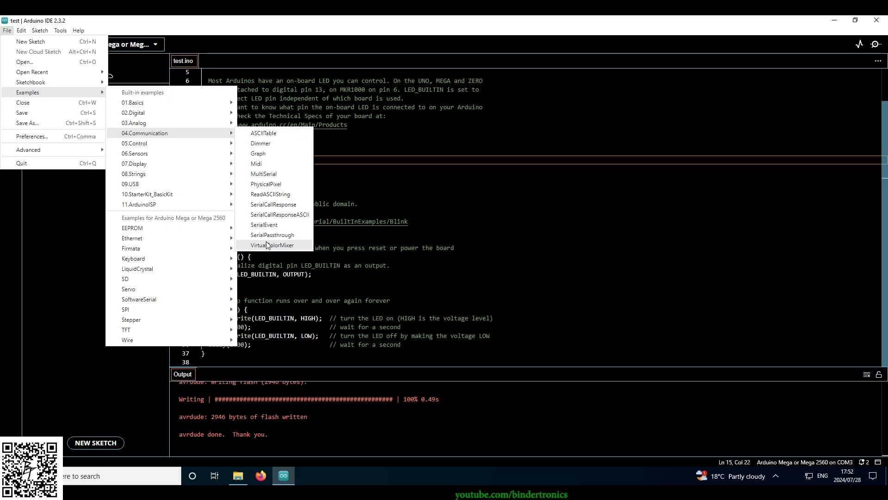
{"action": "left_click", "coordinate": [273, 234]}
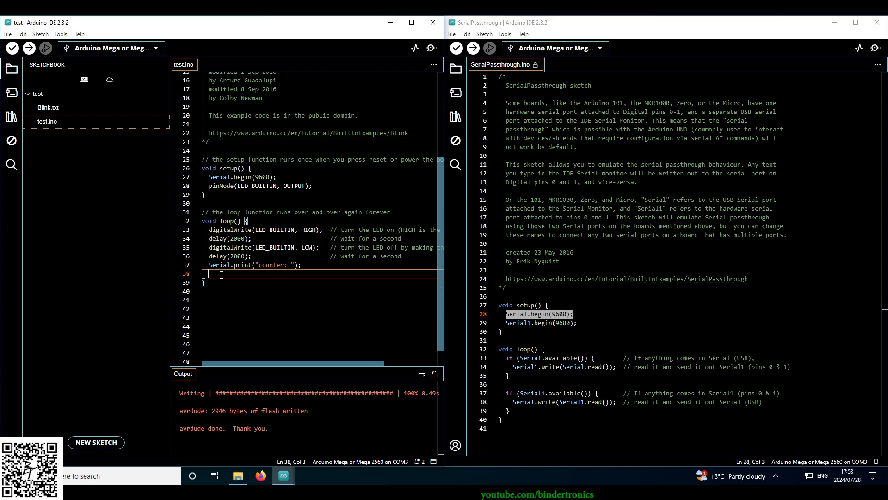
{"action": "type", "text": "Serial.print(\"counter: \");"}
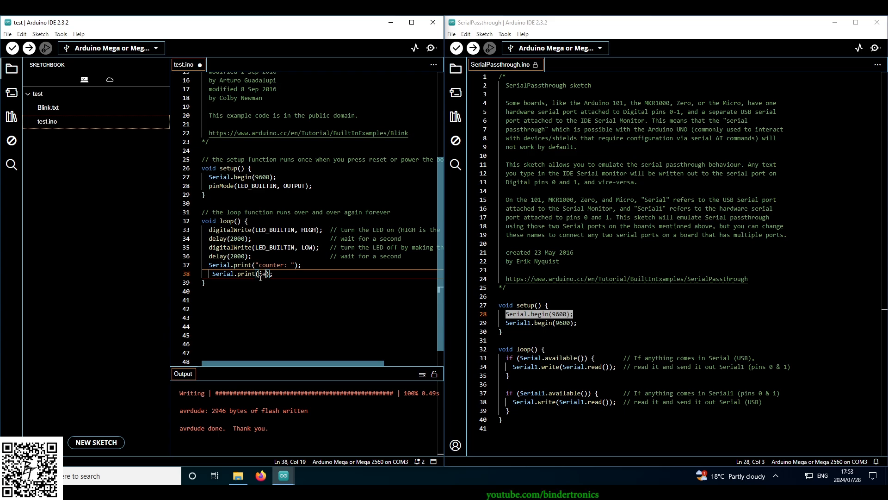
{"action": "type", "text": "ln"}
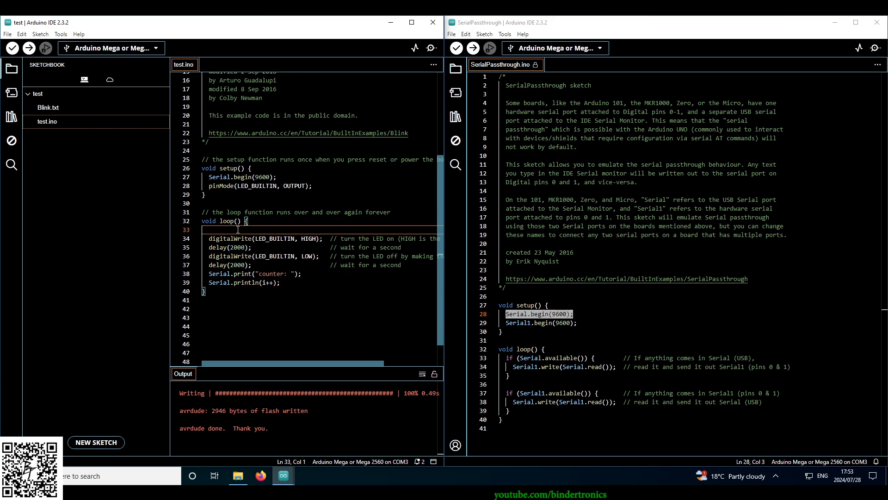
{"action": "type", "text": "static int i(0);"}
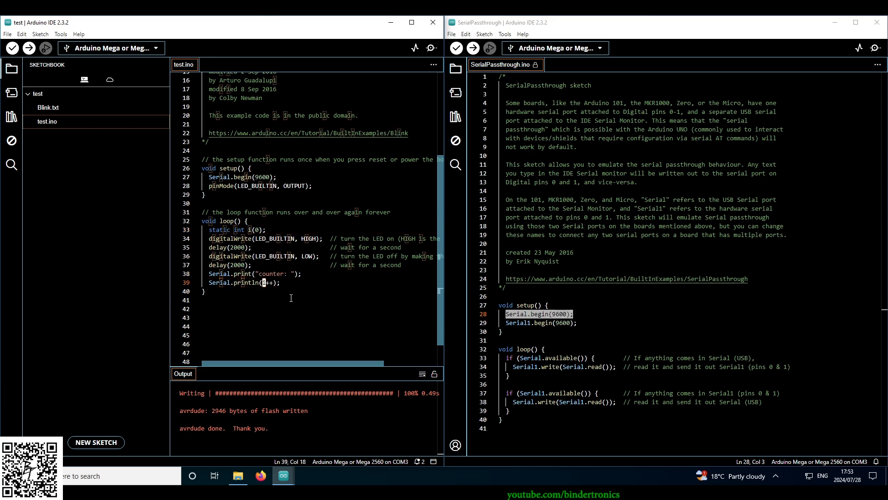
{"action": "left_click", "coordinate": [12, 48]}
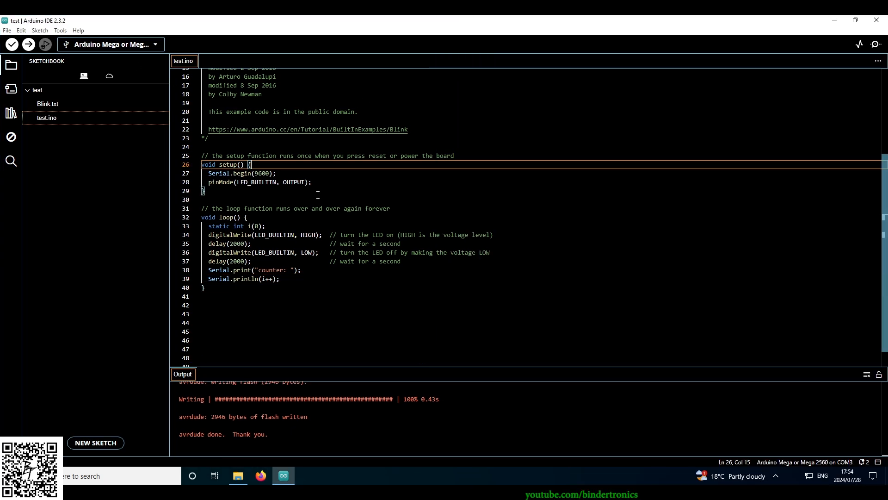
Open the Serial Monitor at 9600 baud to watch counter values climb from 0 to 7
{"action": "left_click", "coordinate": [60, 30]}
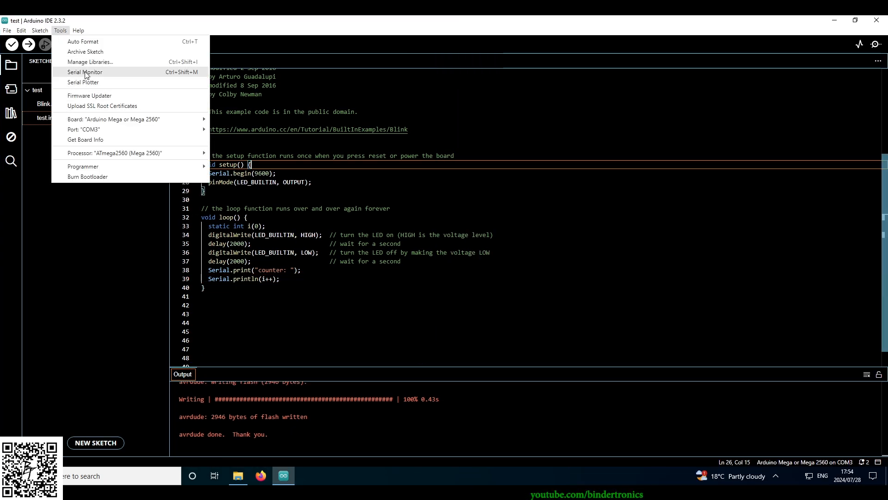
{"action": "left_click", "coordinate": [84, 72]}
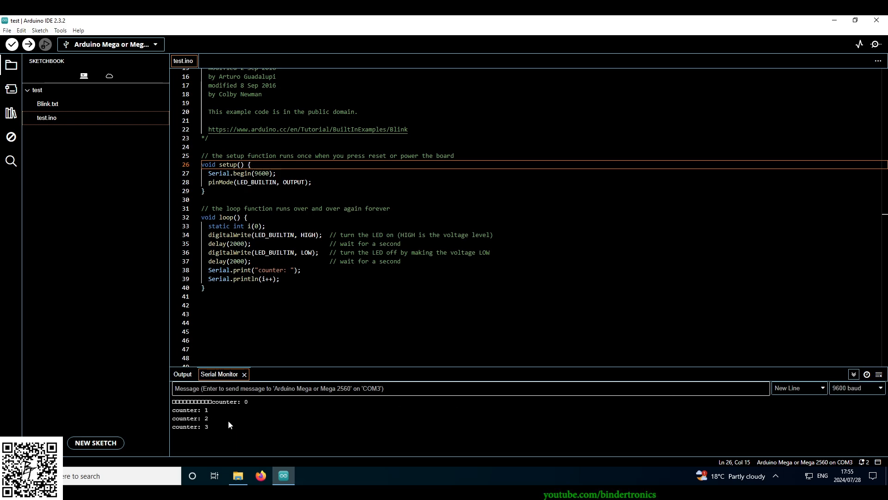
{"action": "left_click", "coordinate": [11, 113]}
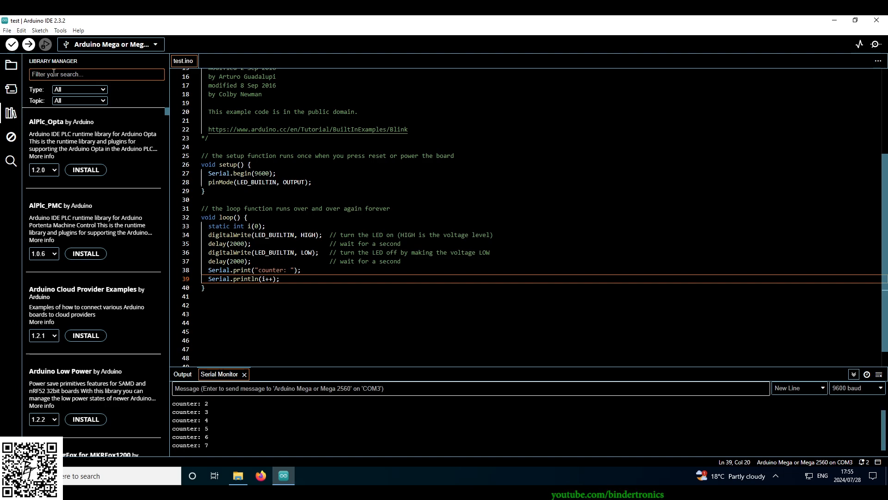
Search the Library Manager for lora and install LoRa Node 1.0.1
{"action": "type", "text": "lora"}
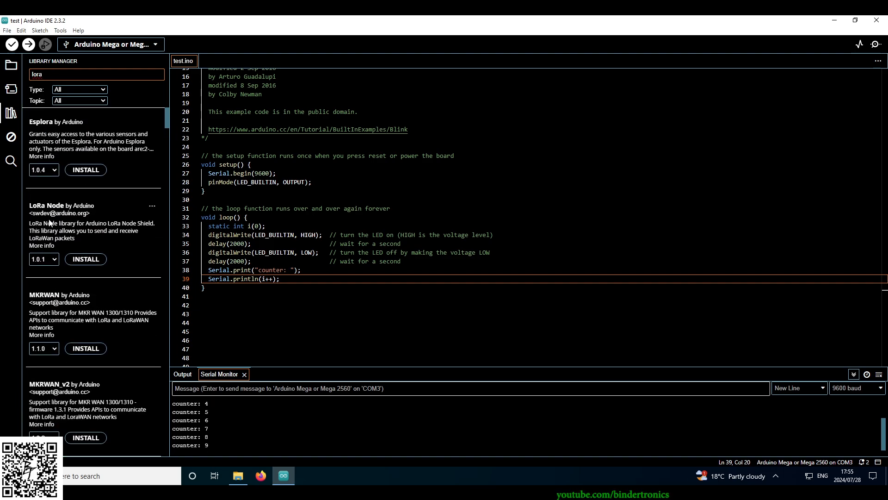
{"action": "left_click", "coordinate": [85, 260]}
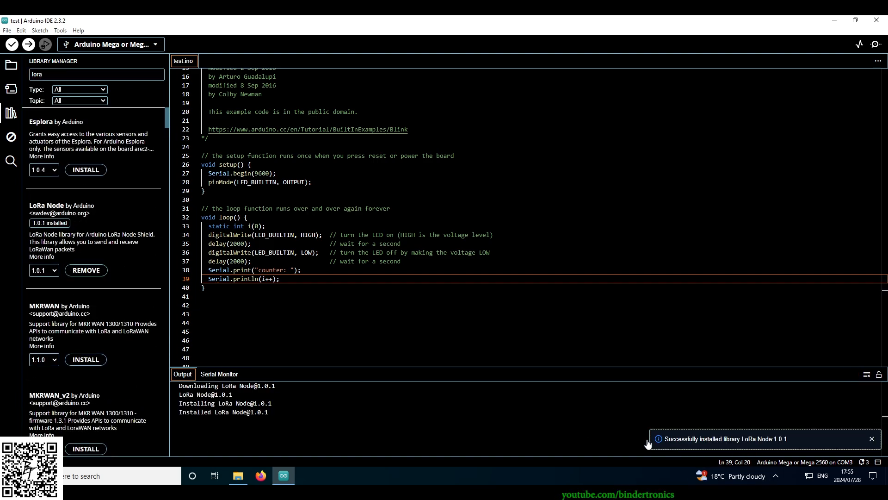
{"action": "left_click", "coordinate": [238, 475]}
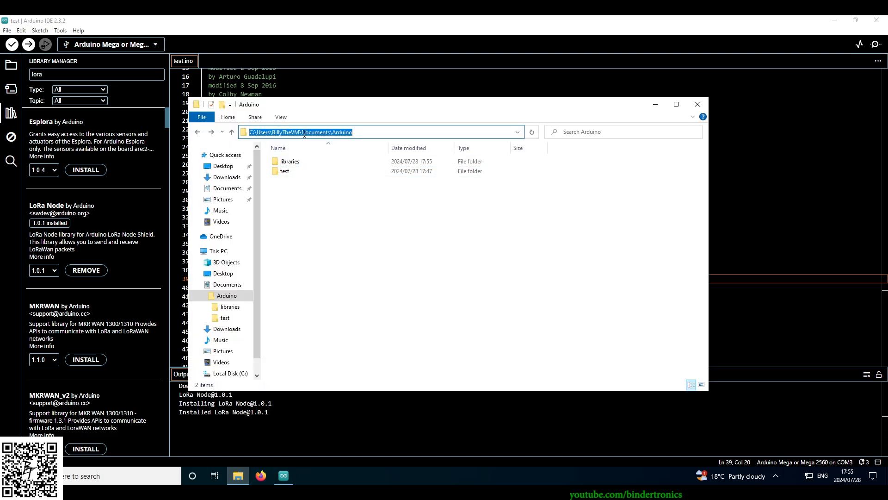
Browse the LoRa_Node library folder, then close the Explorer window
{"action": "left_click", "coordinate": [290, 161]}
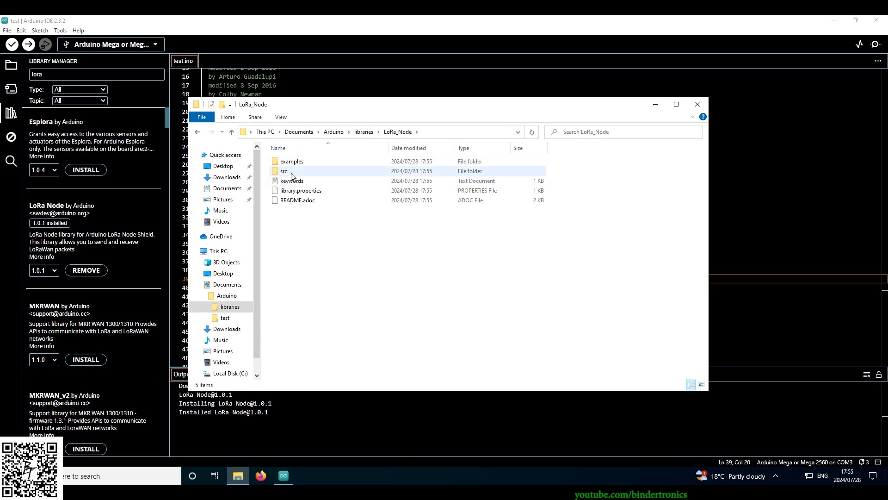
{"action": "left_click", "coordinate": [283, 171]}
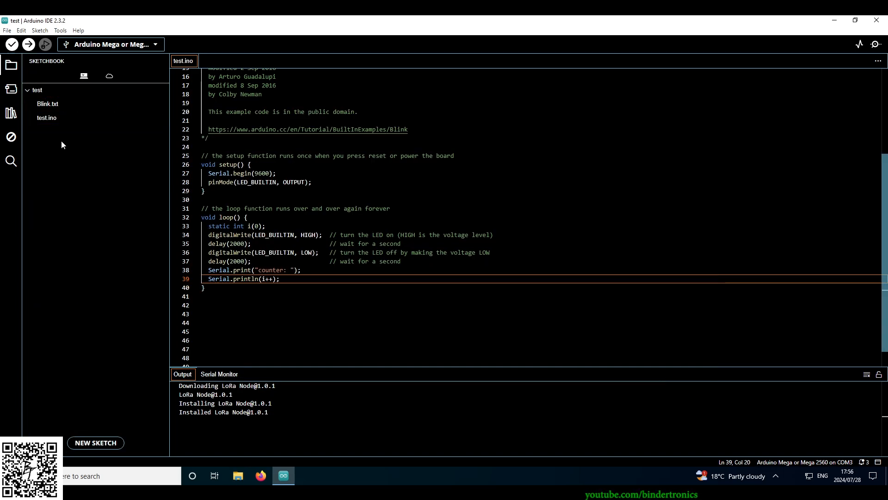
Check the test sketch's files in the Sketchbook, then open the Boards Manager
{"action": "left_click", "coordinate": [47, 117]}
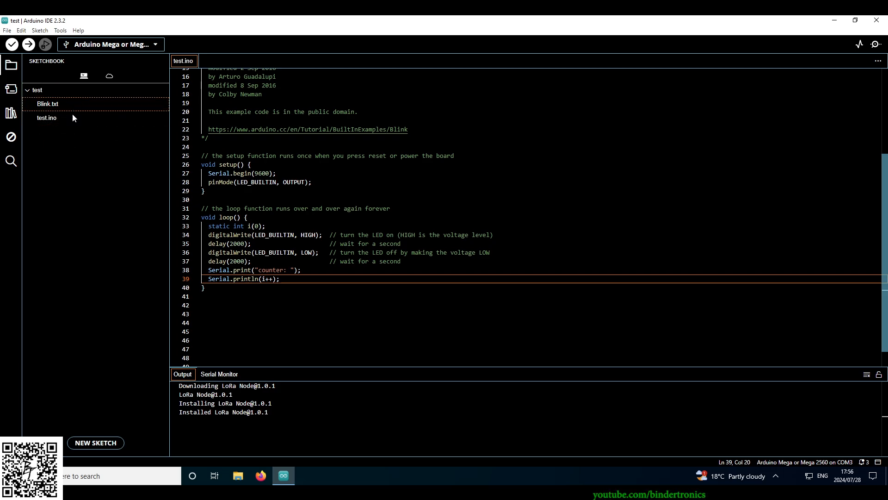
{"action": "mouse_move", "coordinate": [121, 99]}
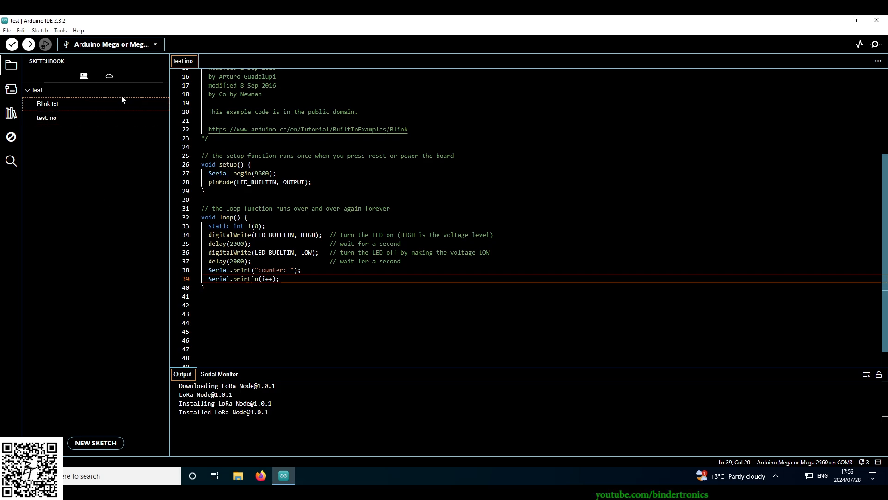
{"action": "left_click", "coordinate": [108, 76]}
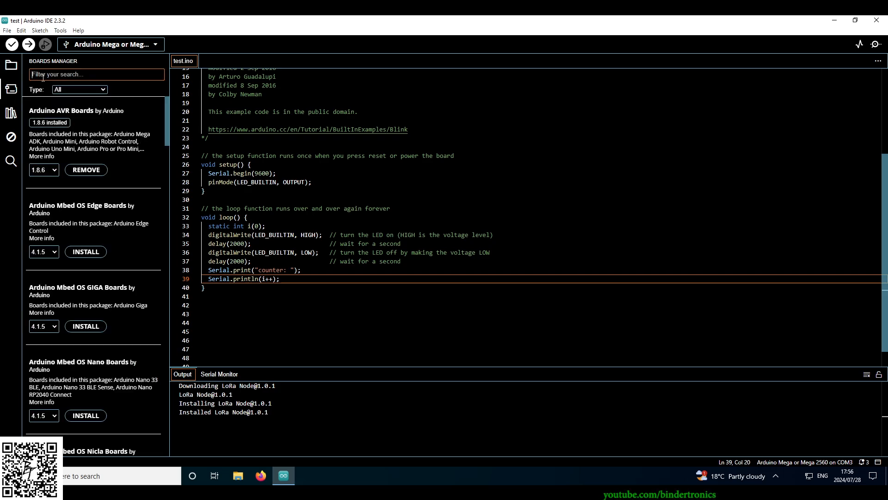
Search the Boards Manager for esp and install esp32 3.0.2 by Espressif Systems
{"action": "type", "text": "esp32"}
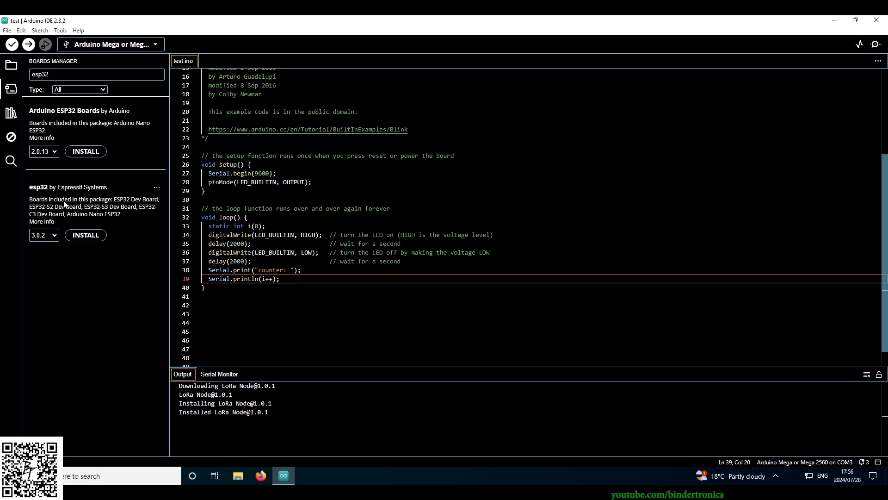
{"action": "mouse_move", "coordinate": [12, 44]}
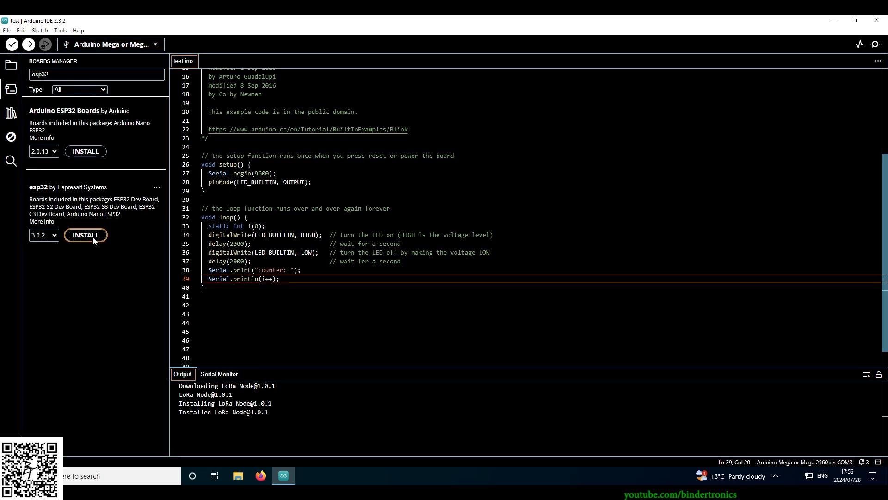
{"action": "left_click", "coordinate": [86, 235]}
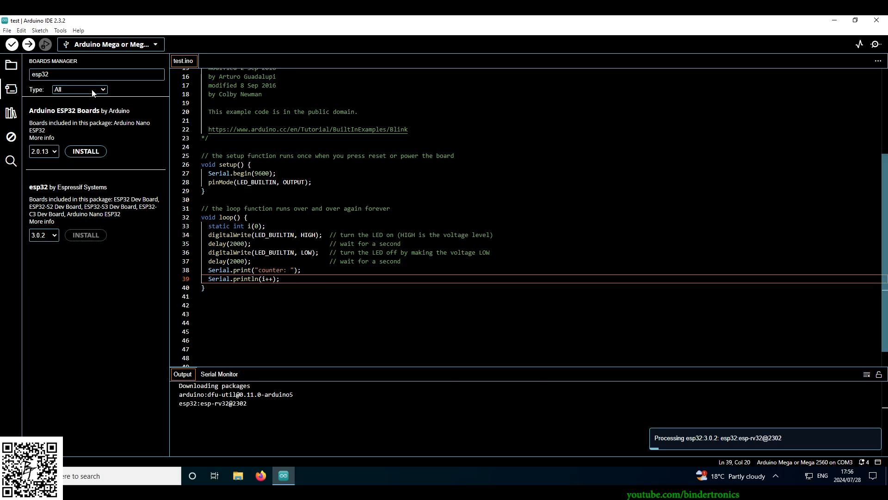
{"action": "left_click", "coordinate": [7, 30]}
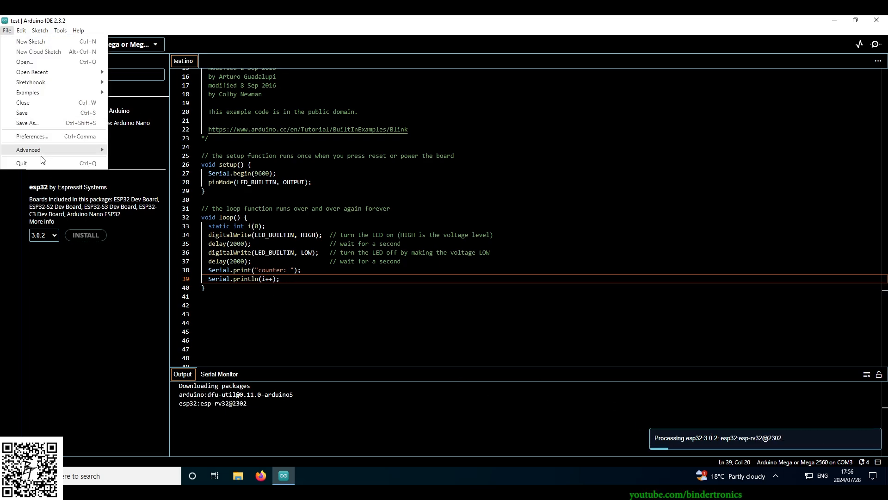
Enable Editor Quick Suggestions in Preferences and confirm with OK
{"action": "left_click", "coordinate": [33, 136]}
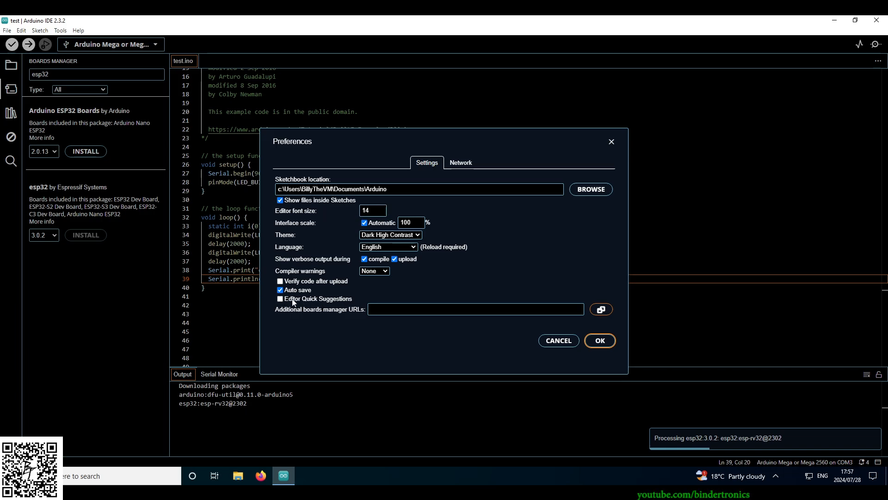
{"action": "mouse_move", "coordinate": [304, 302]}
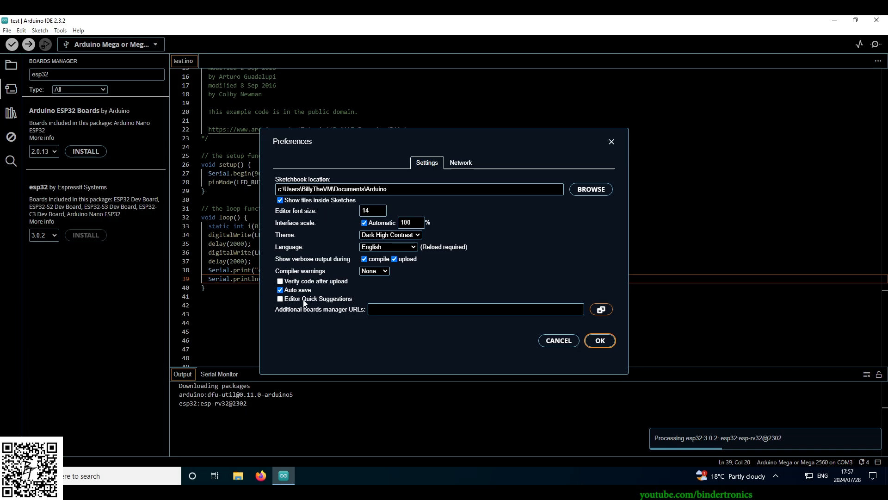
{"action": "left_click", "coordinate": [280, 298]}
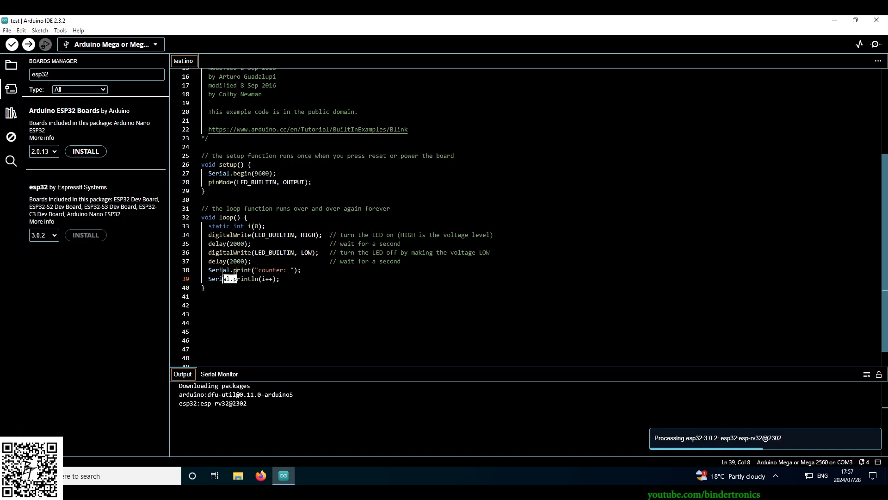
{"action": "type", "text": "Serial."}
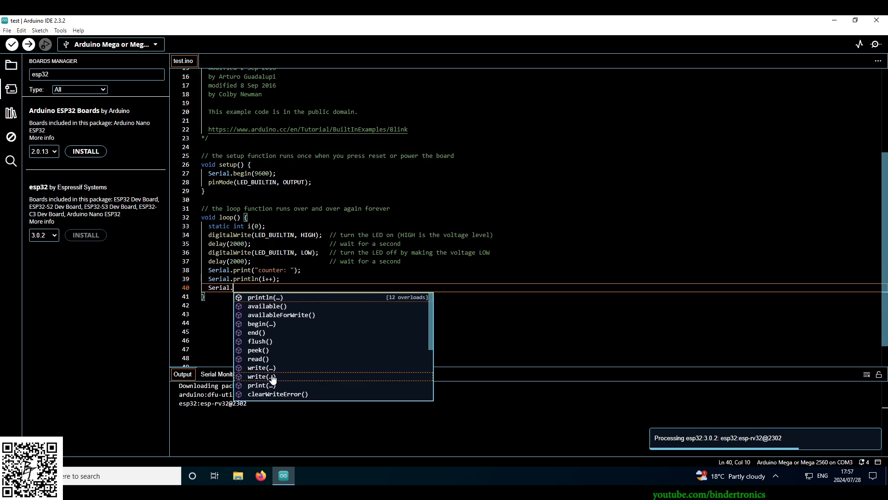
{"action": "left_click", "coordinate": [308, 306]}
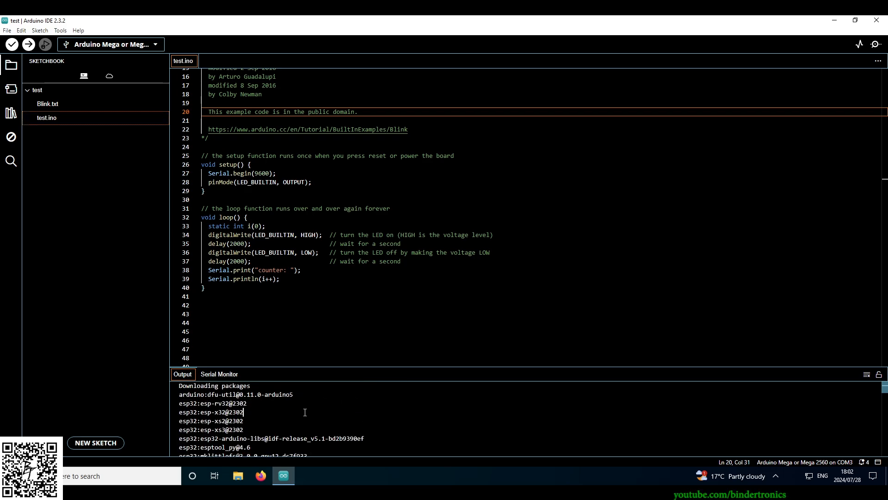
{"action": "left_click", "coordinate": [60, 30]}
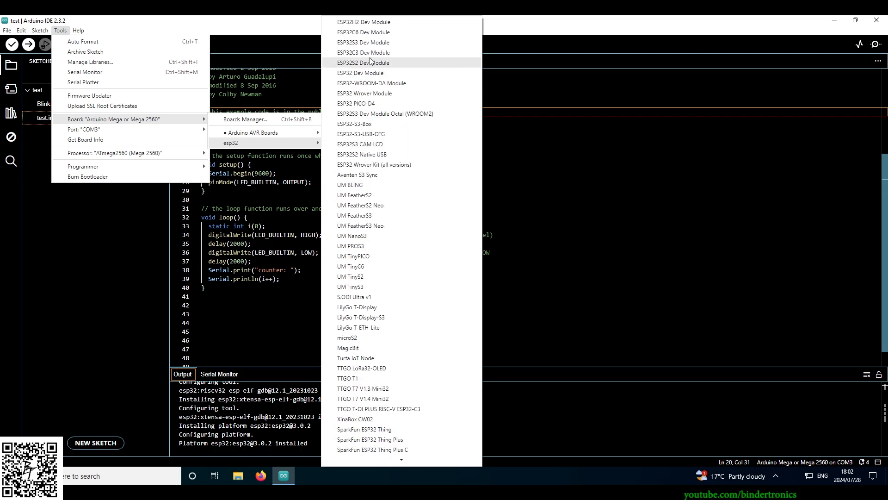
{"action": "left_click", "coordinate": [361, 73]}
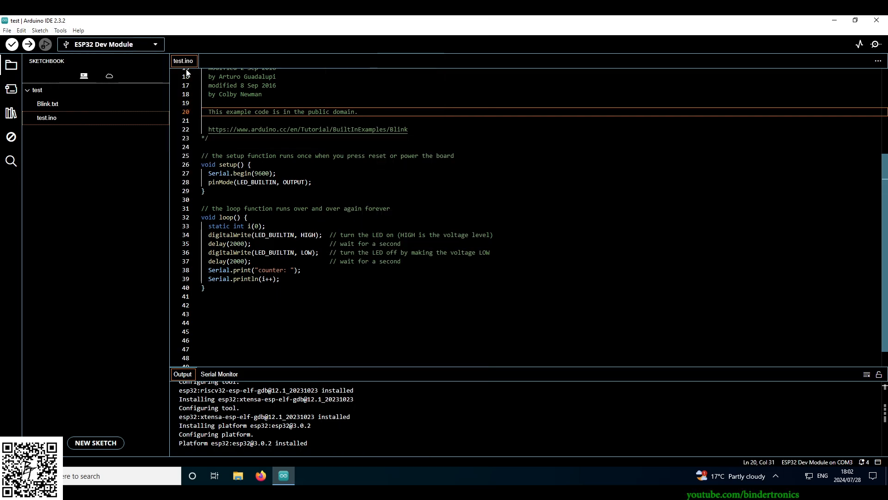
{"action": "left_click", "coordinate": [60, 30]}
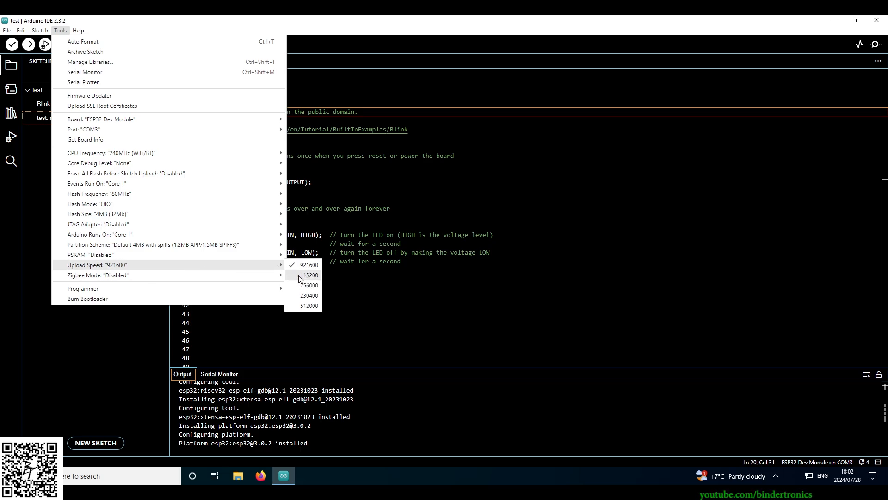
{"action": "mouse_move", "coordinate": [320, 280]}
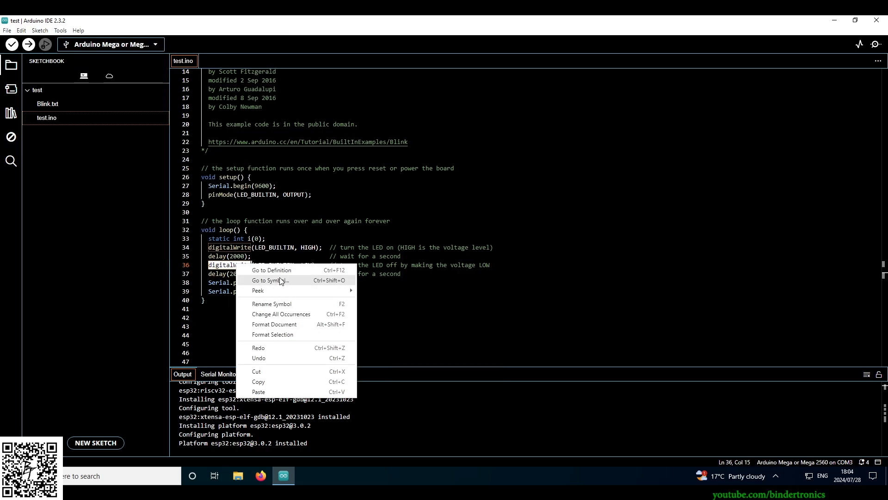
{"action": "mouse_move", "coordinate": [272, 270]}
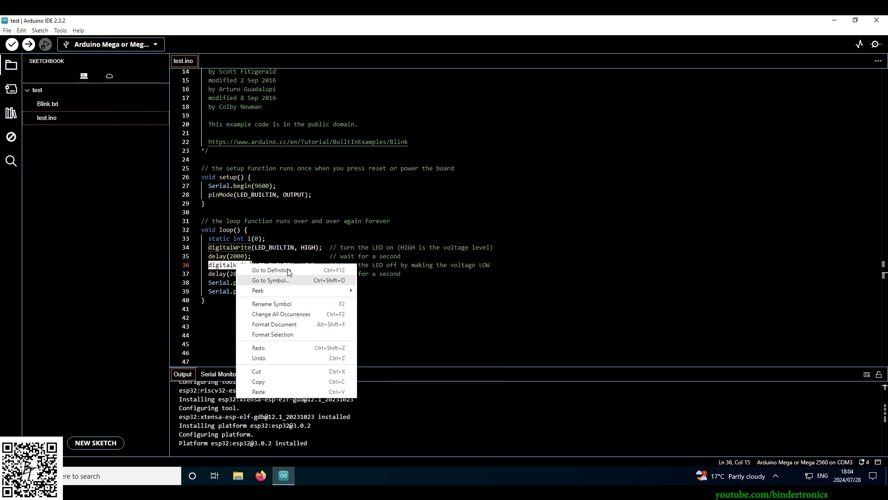
{"action": "left_click", "coordinate": [272, 271]}
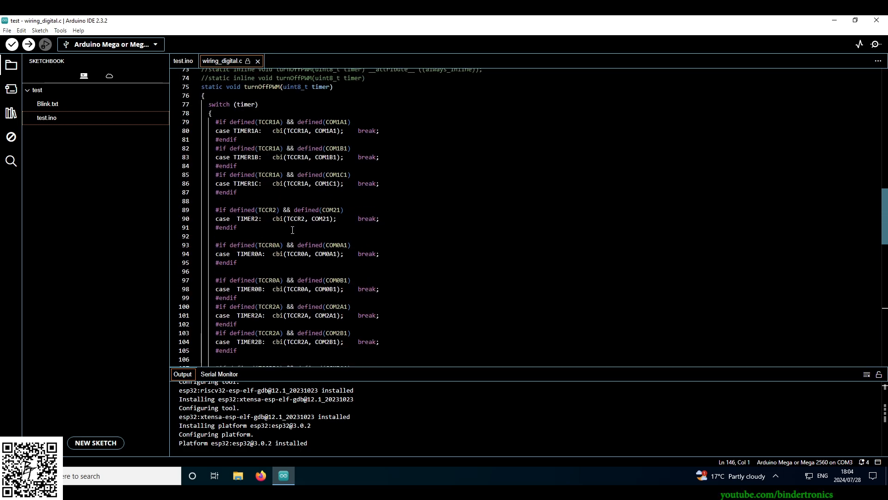
{"action": "double_click", "coordinate": [324, 246]}
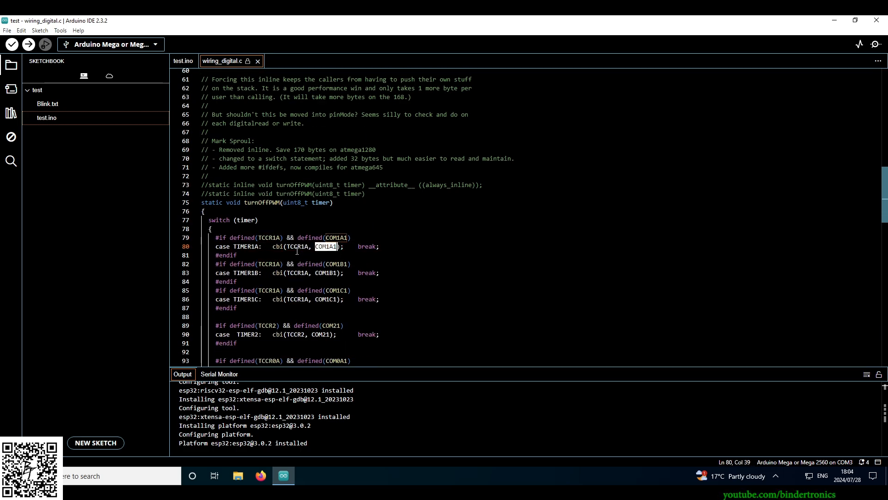
{"action": "scroll", "scroll_direction": "down", "scroll_amount": 3}
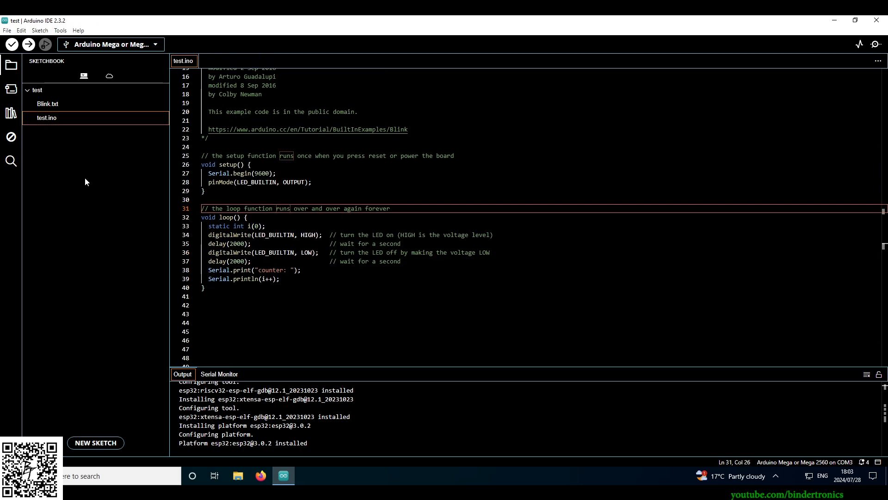
{"action": "mouse_move", "coordinate": [184, 172]}
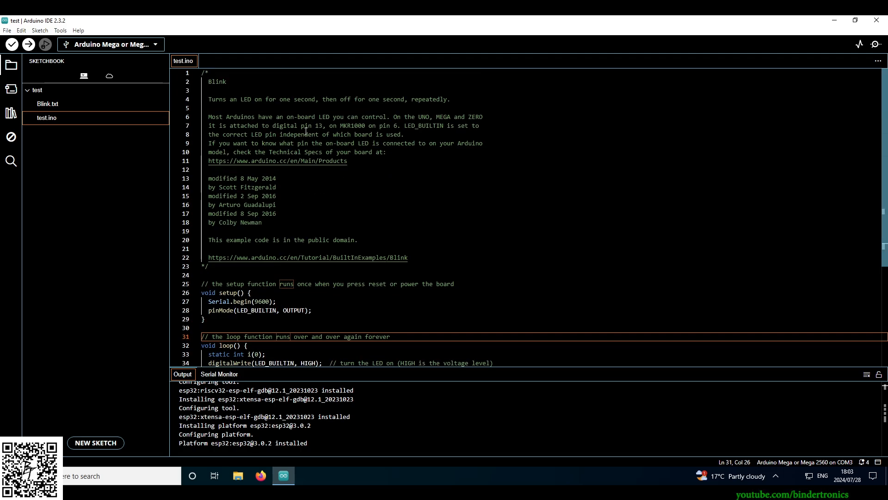
{"action": "mouse_move", "coordinate": [358, 148]}
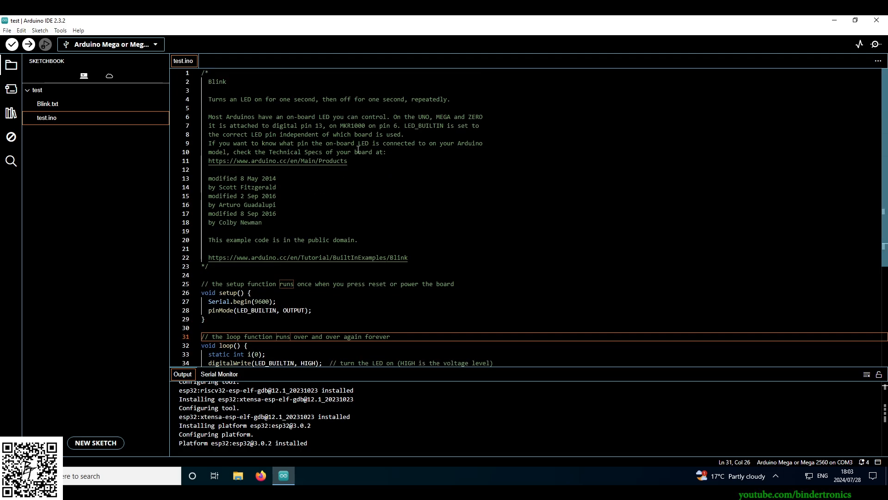
{"action": "left_click", "coordinate": [293, 205]}
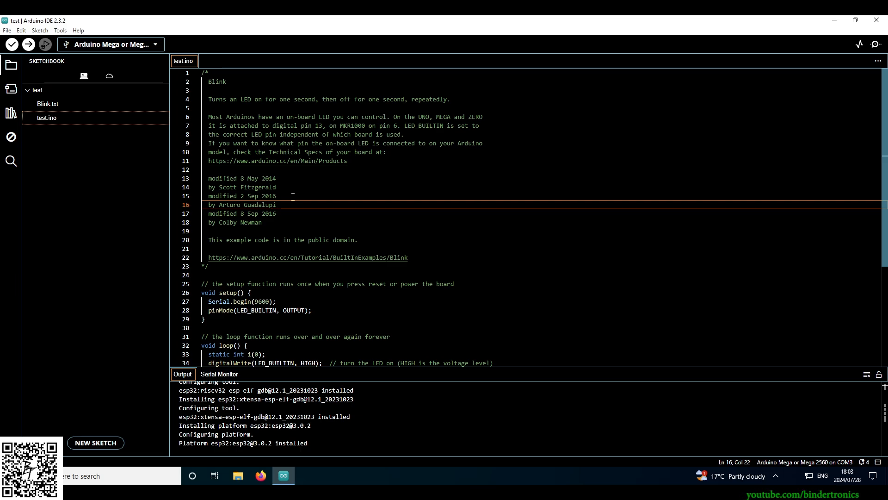
{"action": "scroll", "scroll_direction": "down", "scroll_amount": 3}
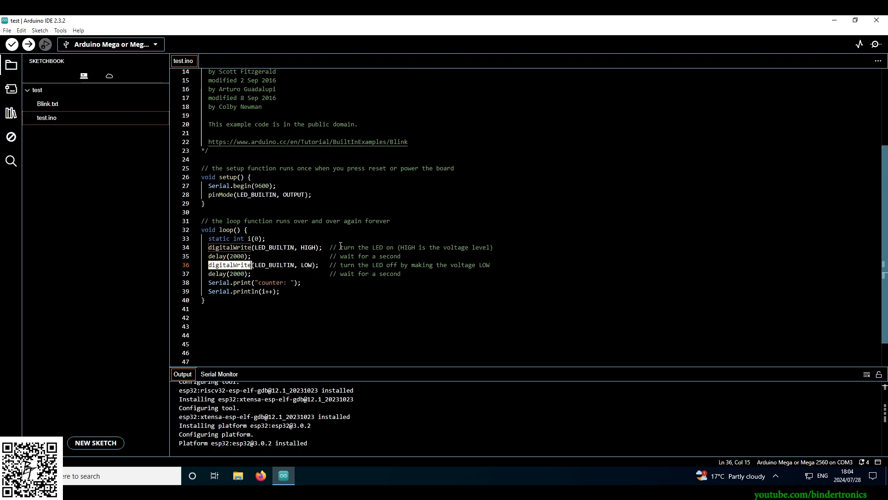
{"action": "scroll", "scroll_direction": "down", "scroll_amount": 3}
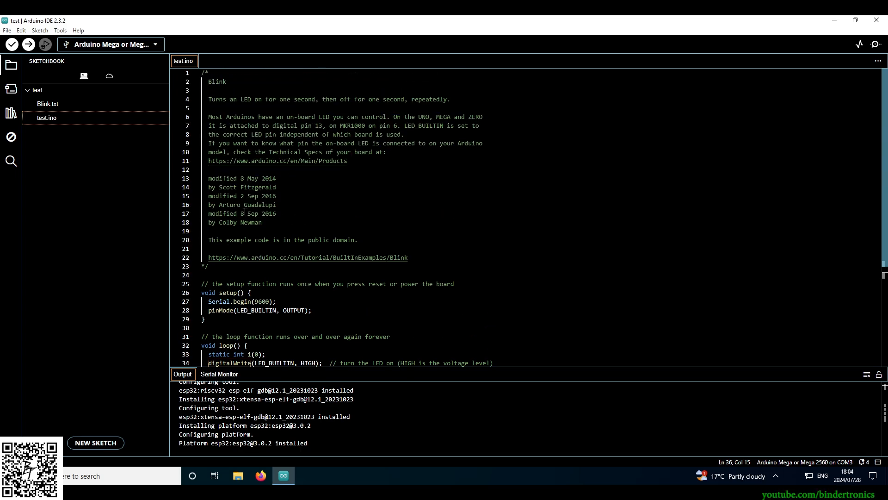
{"action": "scroll", "scroll_direction": "down", "scroll_amount": 3}
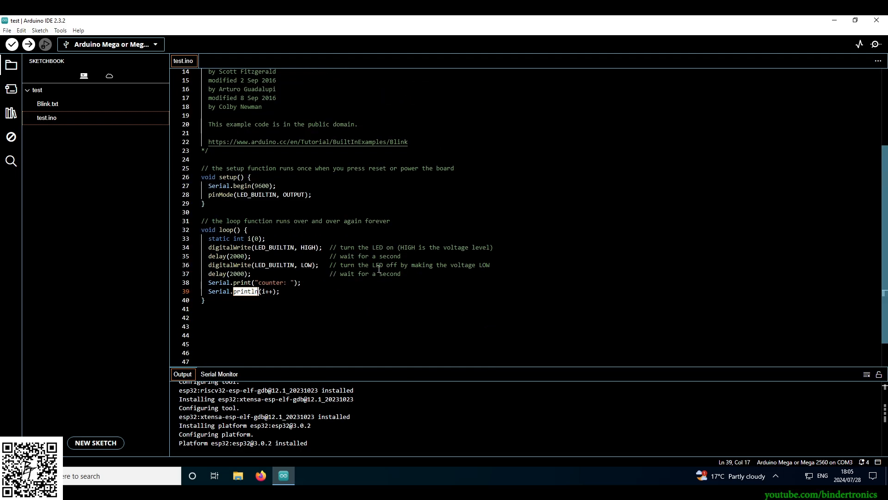